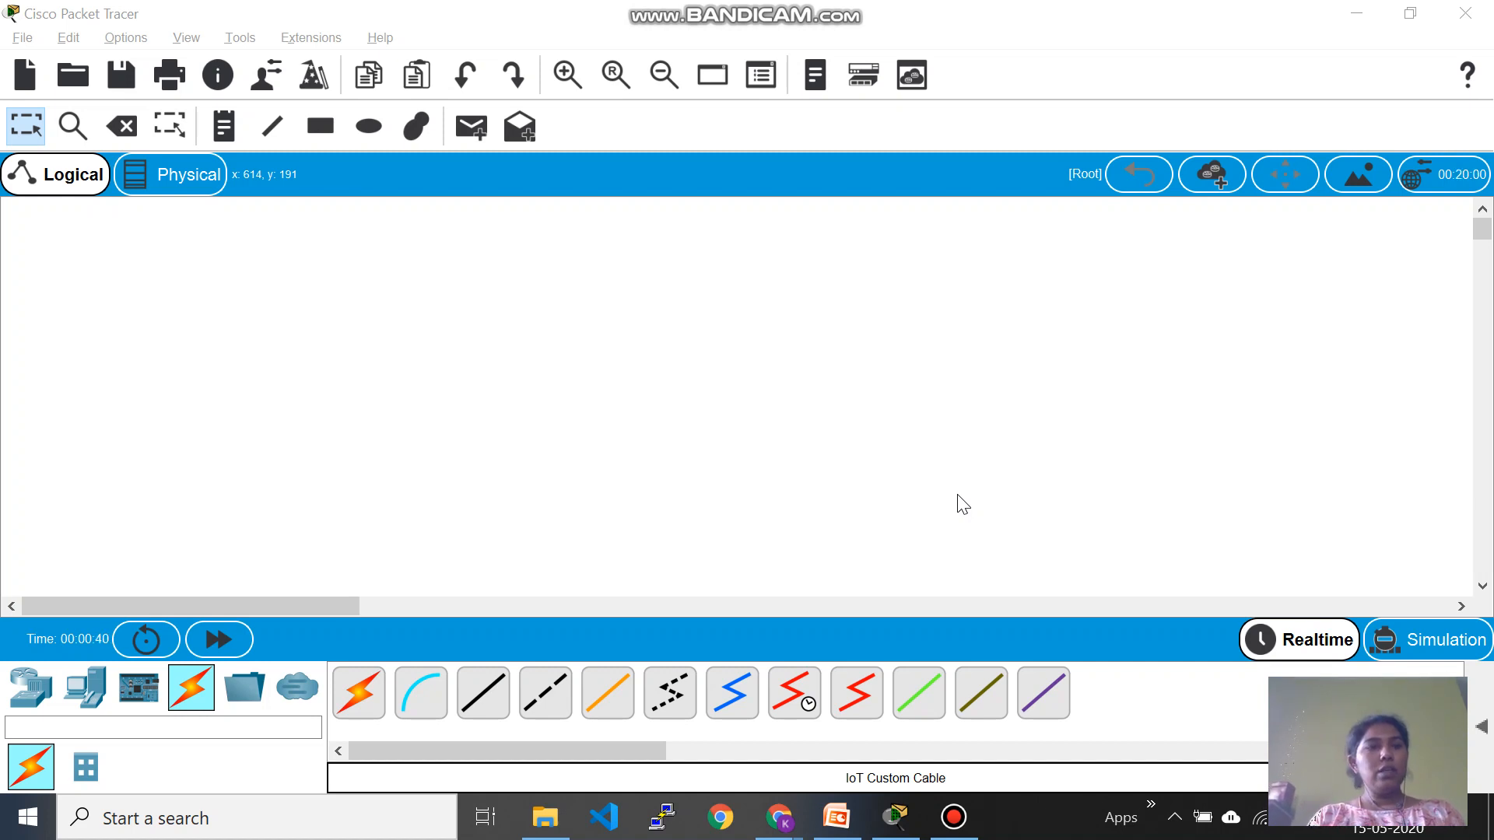
Step: Open the IoT boards category and position the SBC board (SBC0) higher on the workspace
{"action": "left_click", "coordinate": [137, 688]}
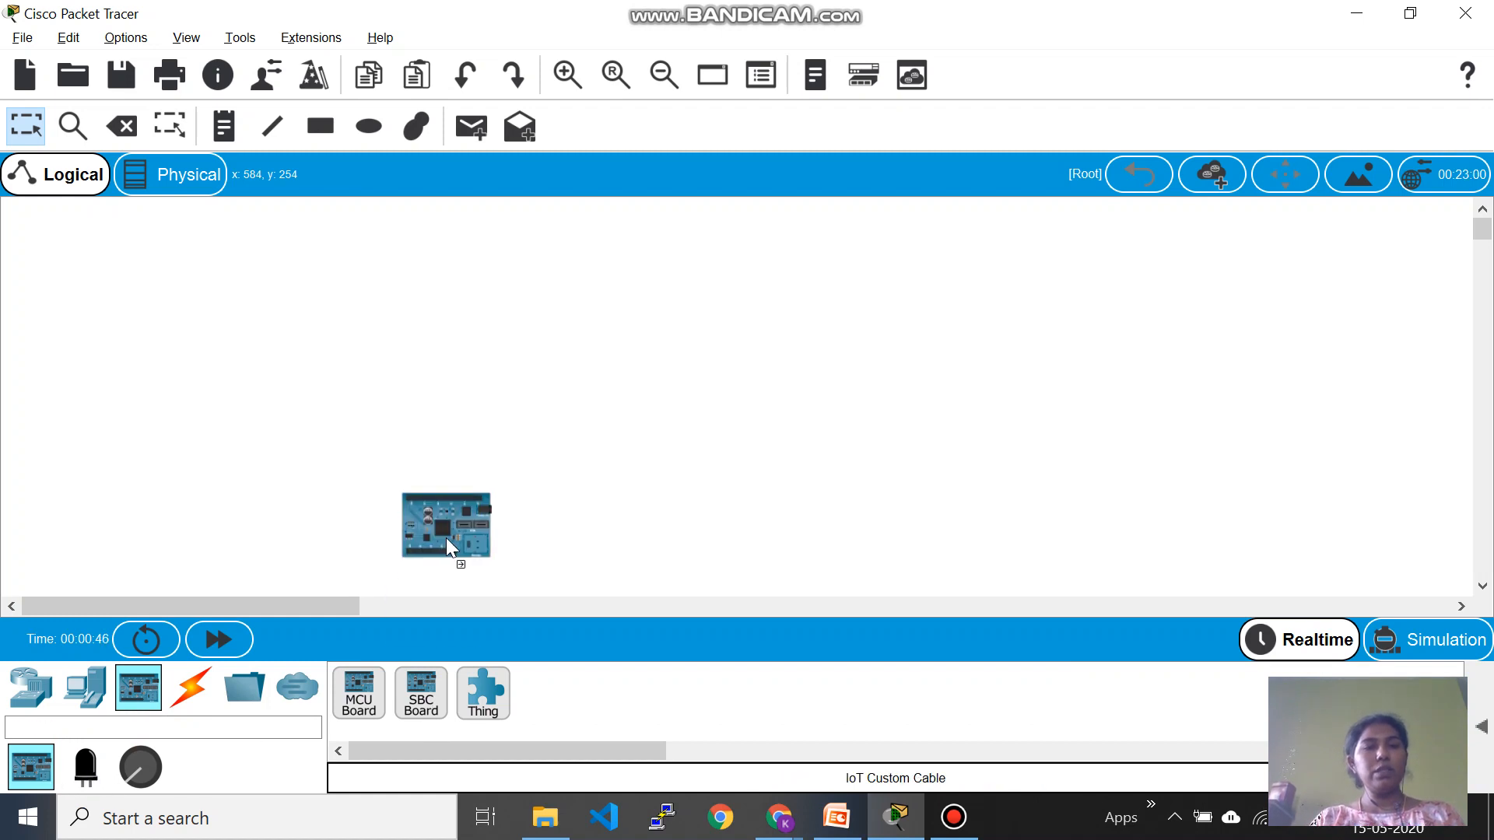
{"action": "left_click_drag", "start_coordinate": [445, 527], "coordinate": [439, 417]}
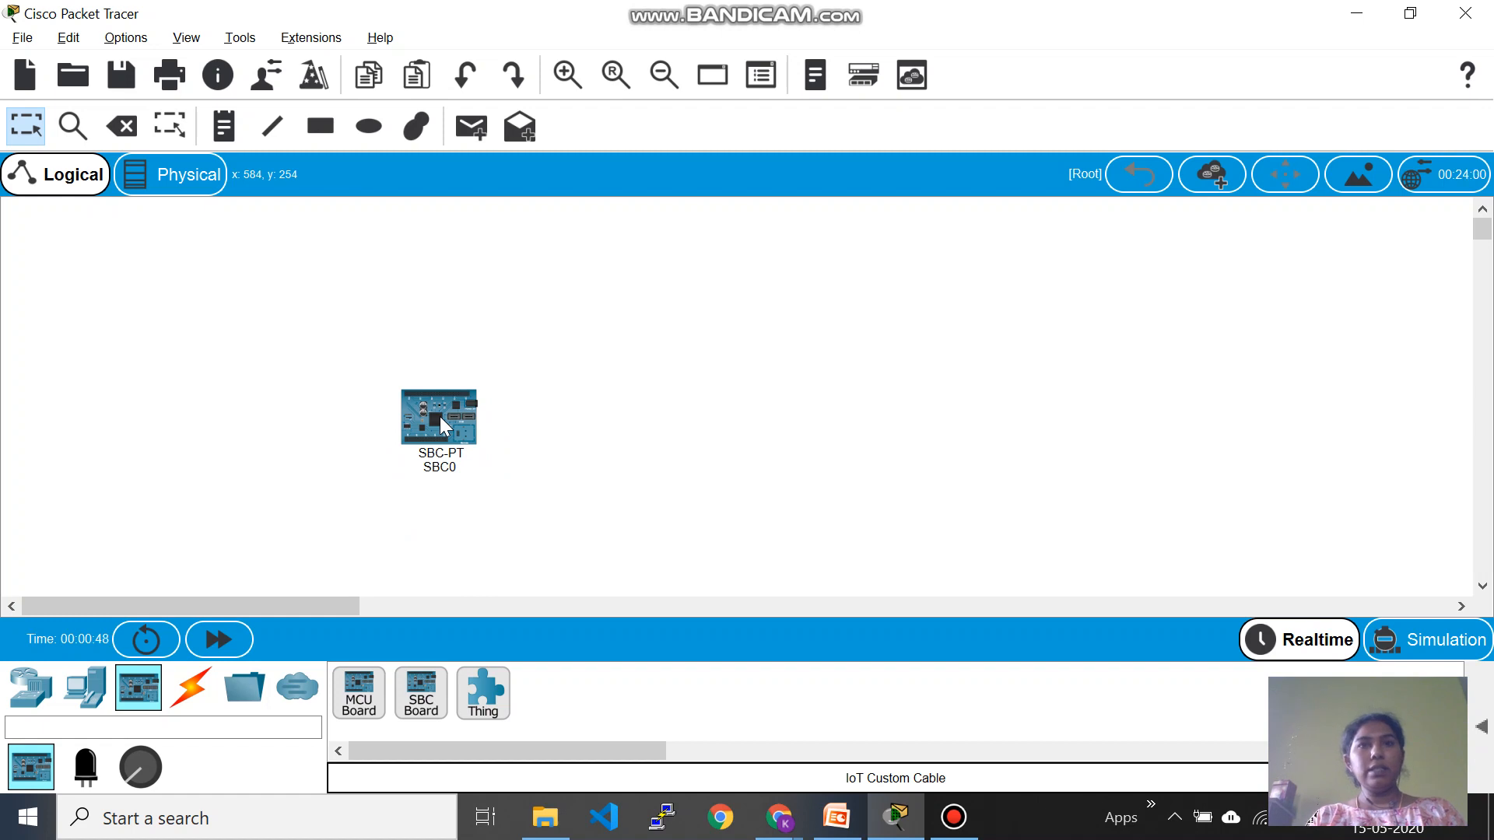
{"action": "mouse_move", "coordinate": [510, 555]}
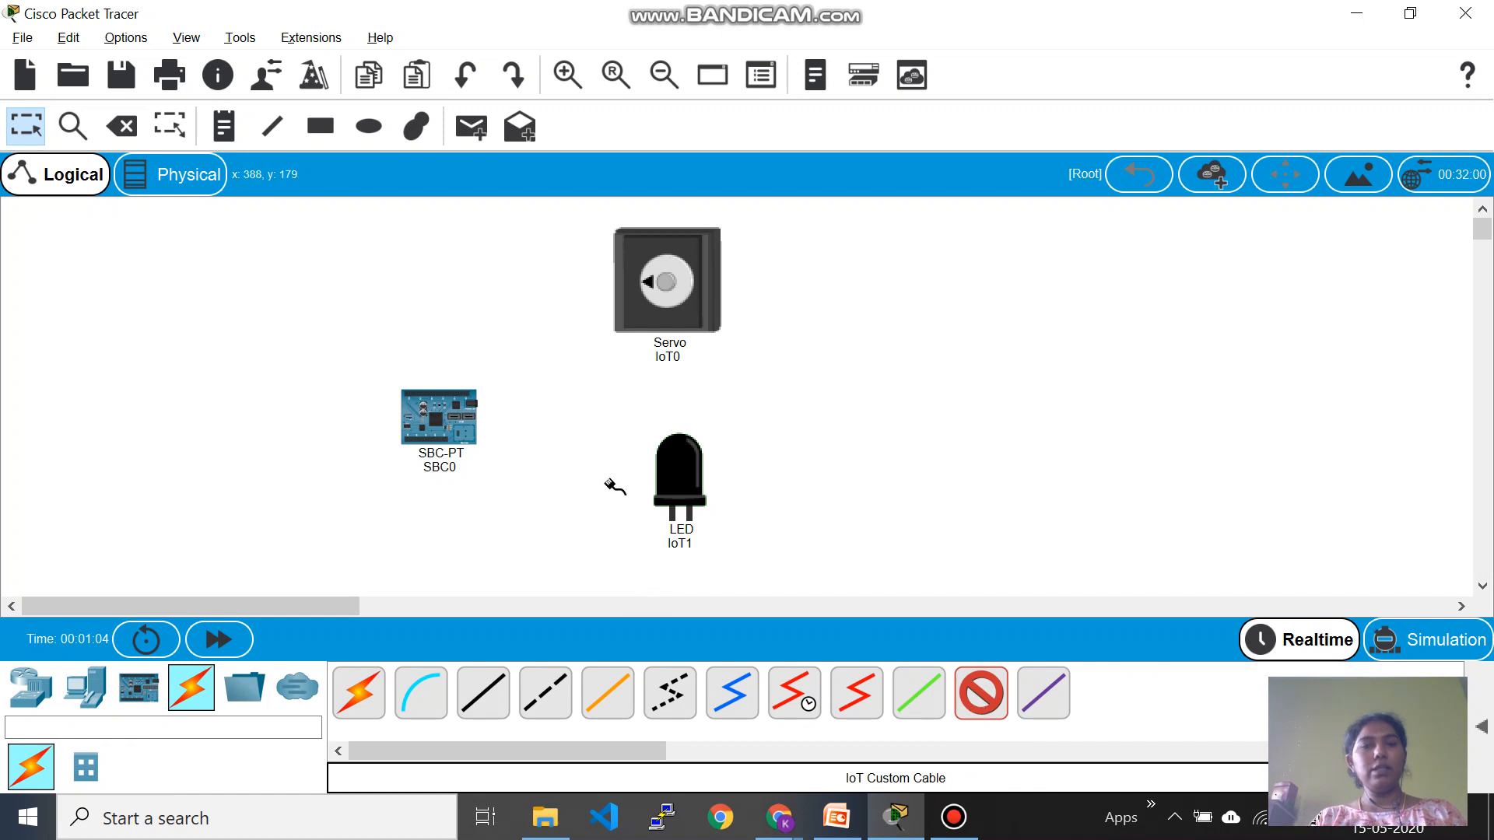
{"action": "mouse_move", "coordinate": [453, 420]}
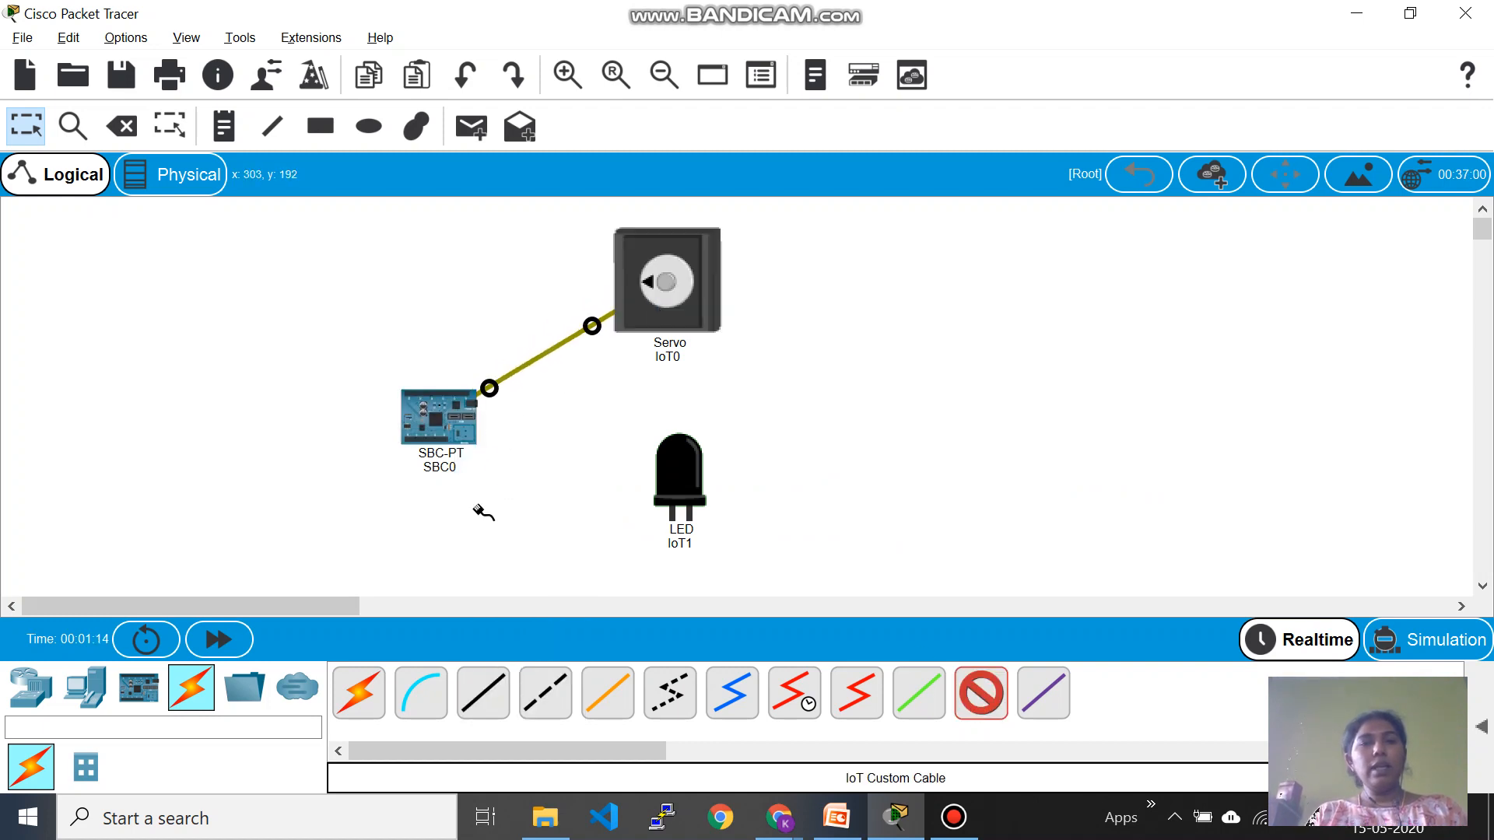
{"action": "mouse_move", "coordinate": [531, 469]}
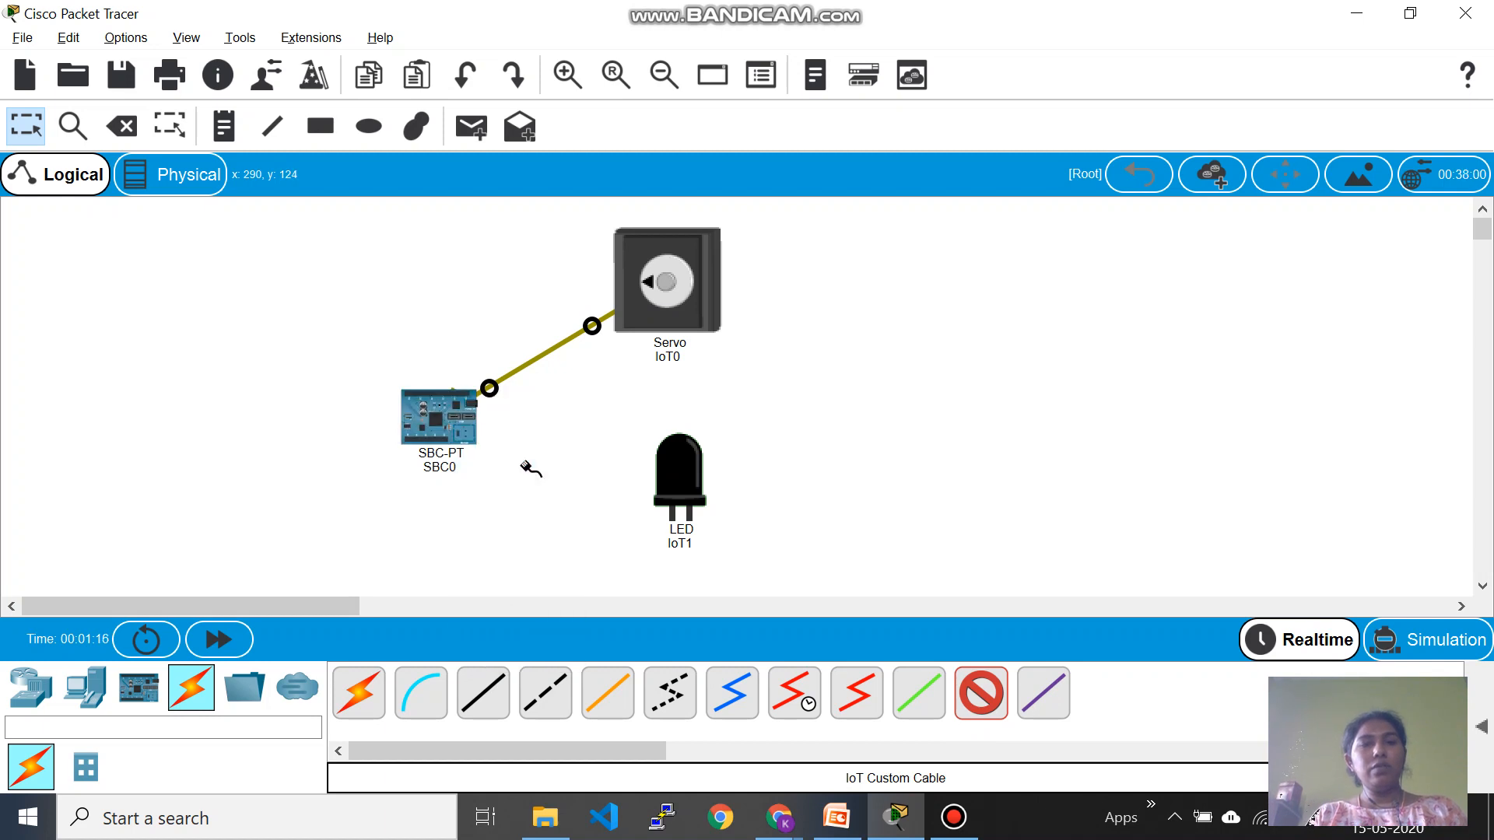
Step: Cable the LED (IoT1) to SBC0 with the IoT Custom Cable
{"action": "left_click", "coordinate": [679, 476]}
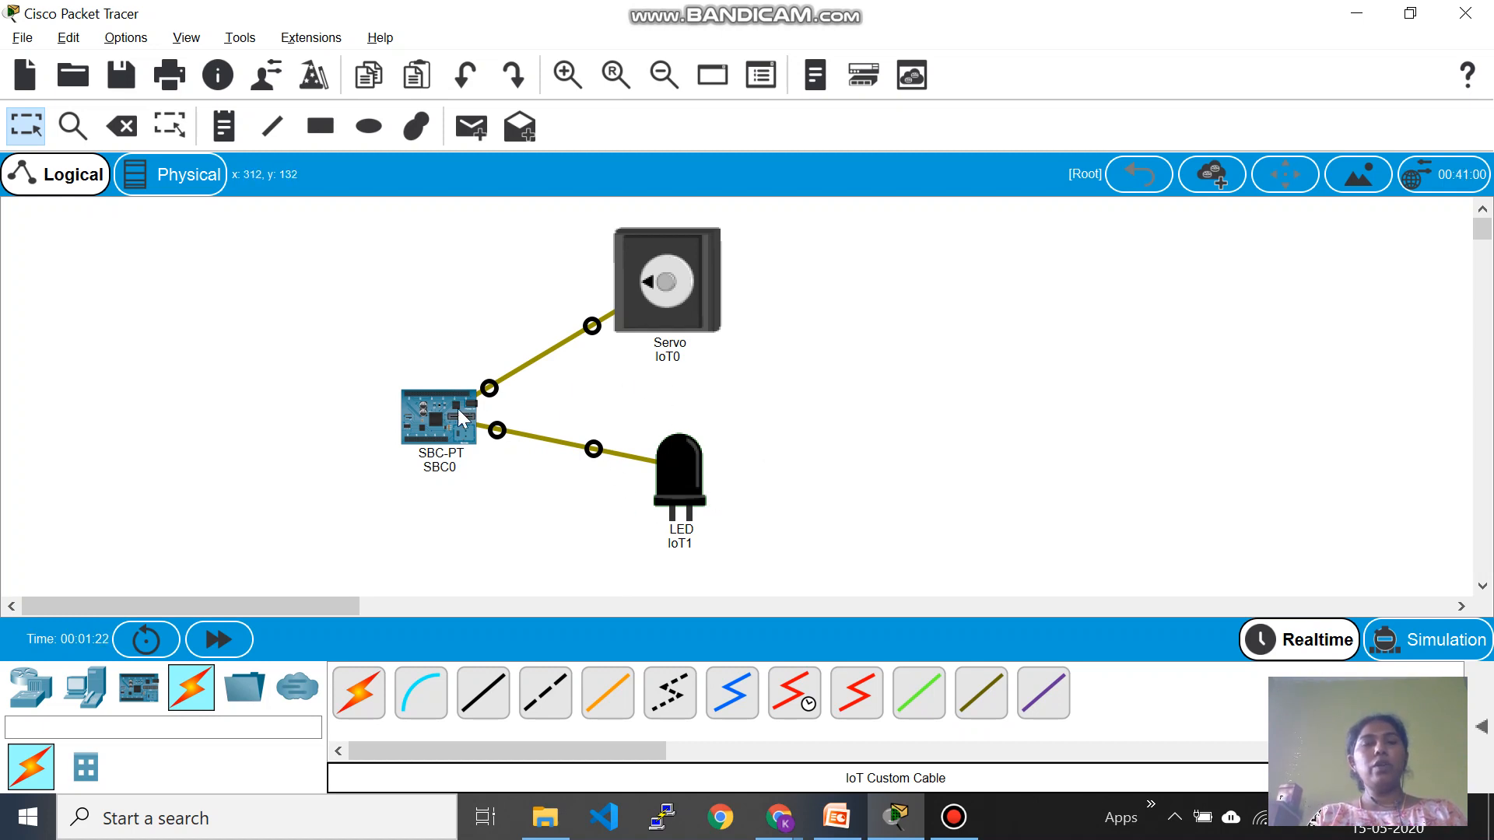
{"action": "mouse_move", "coordinate": [448, 424]}
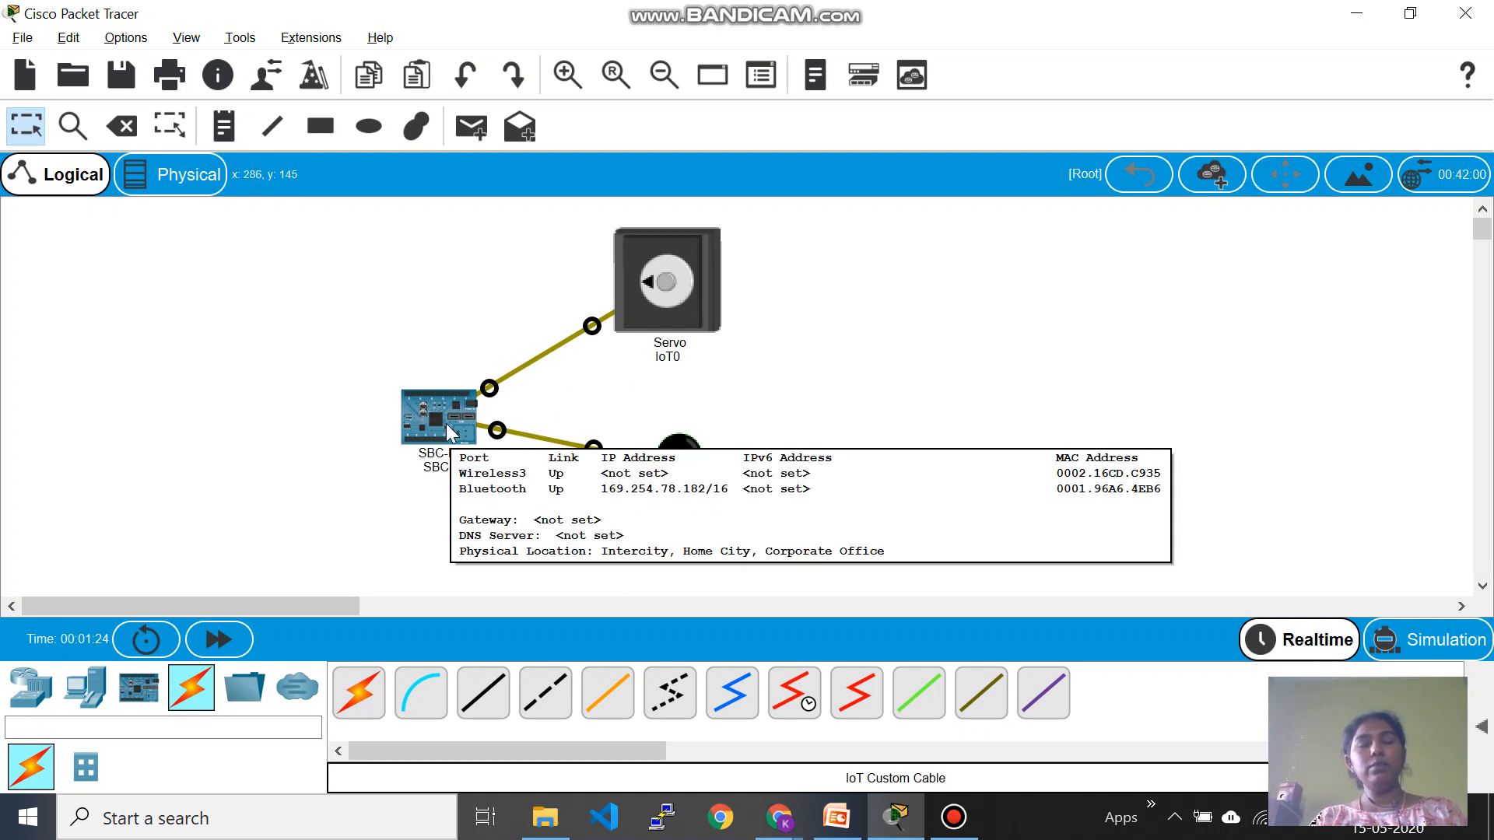
Step: Open SBC0's Programming tab and load main.py from the Blink (Python) project
{"action": "double_click", "coordinate": [438, 415]}
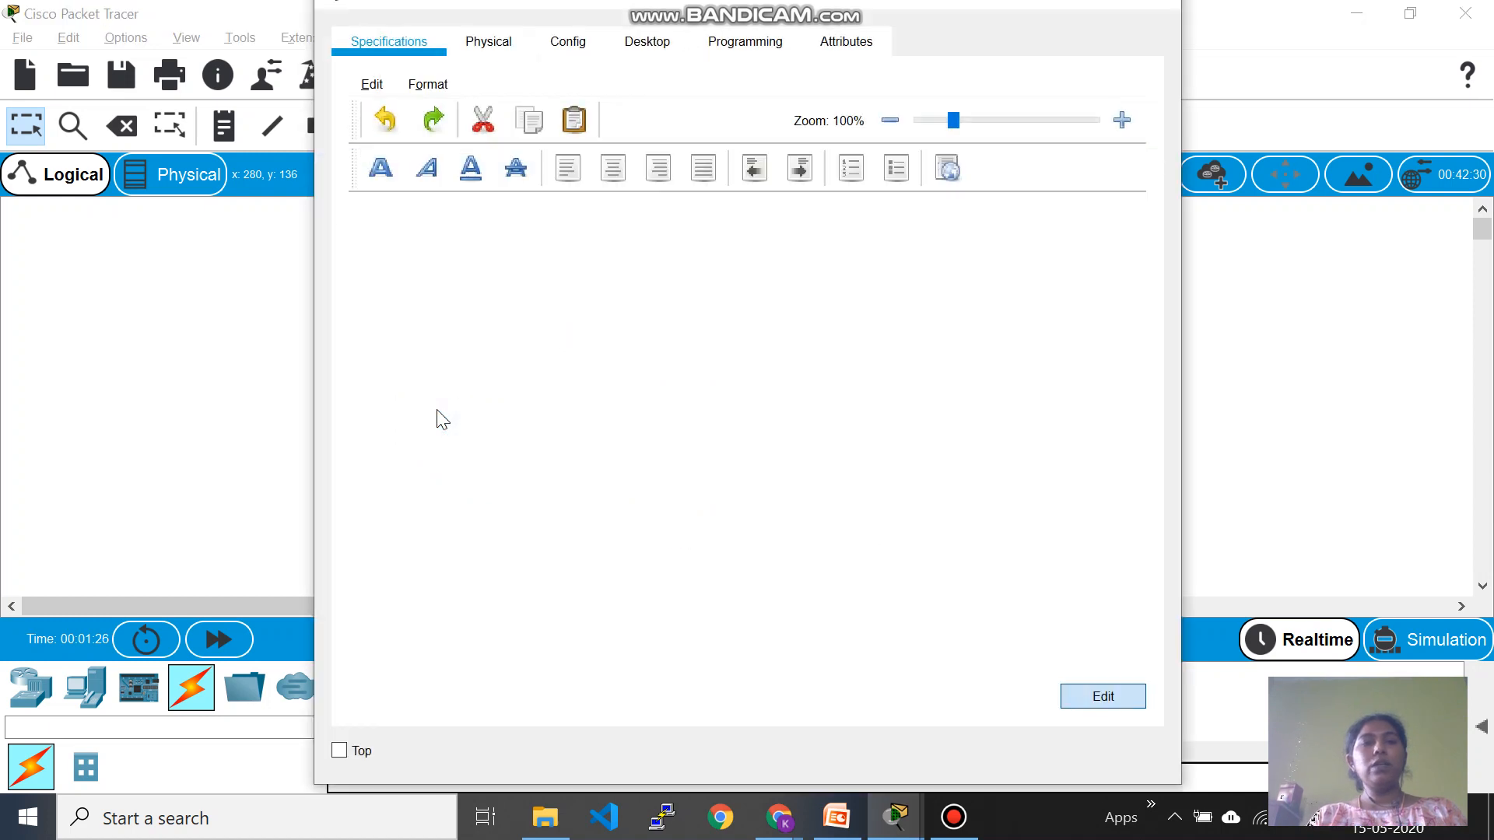
{"action": "left_click", "coordinate": [744, 42]}
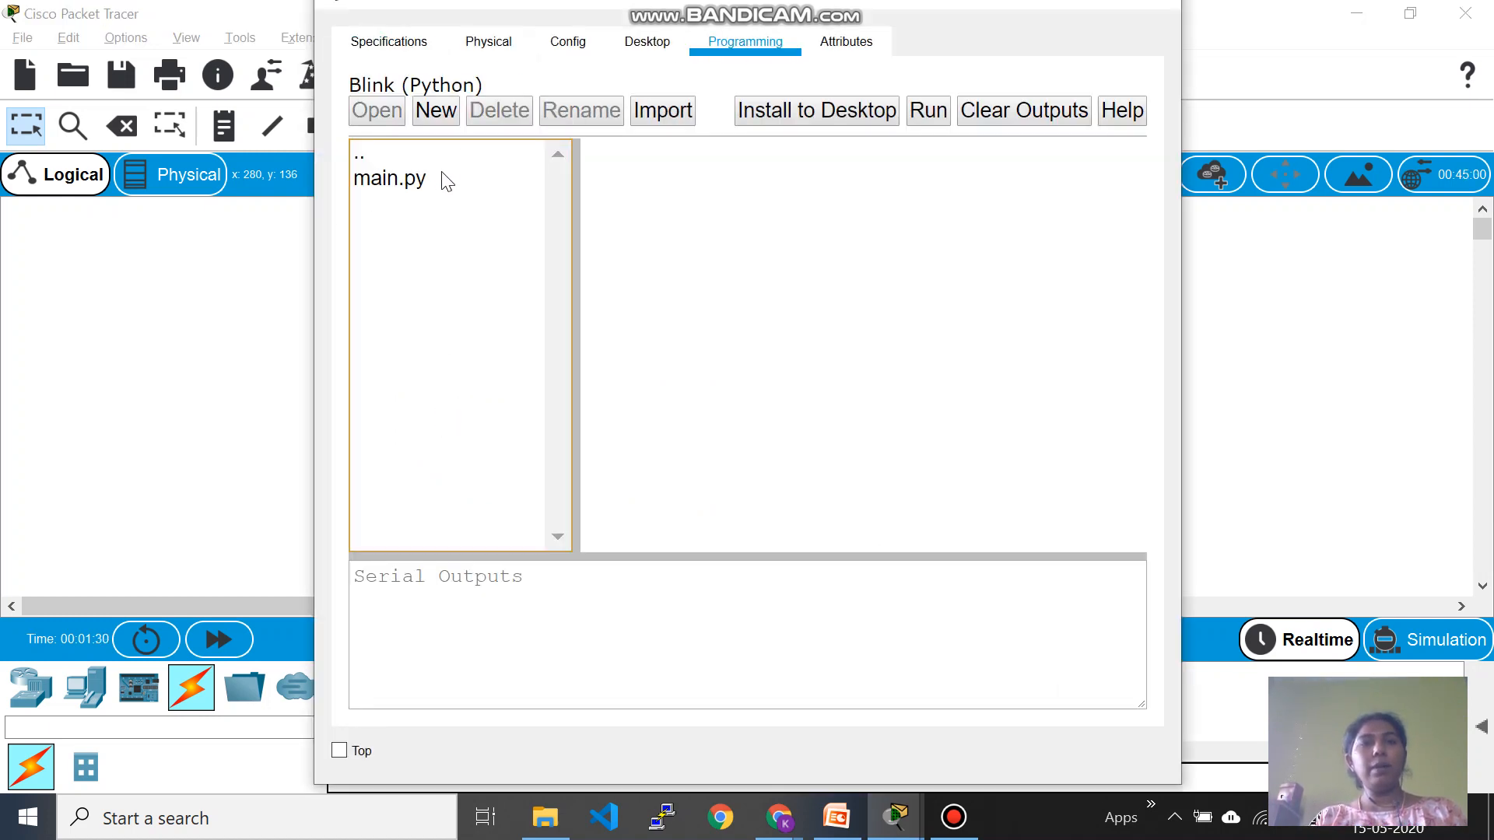
{"action": "double_click", "coordinate": [389, 178]}
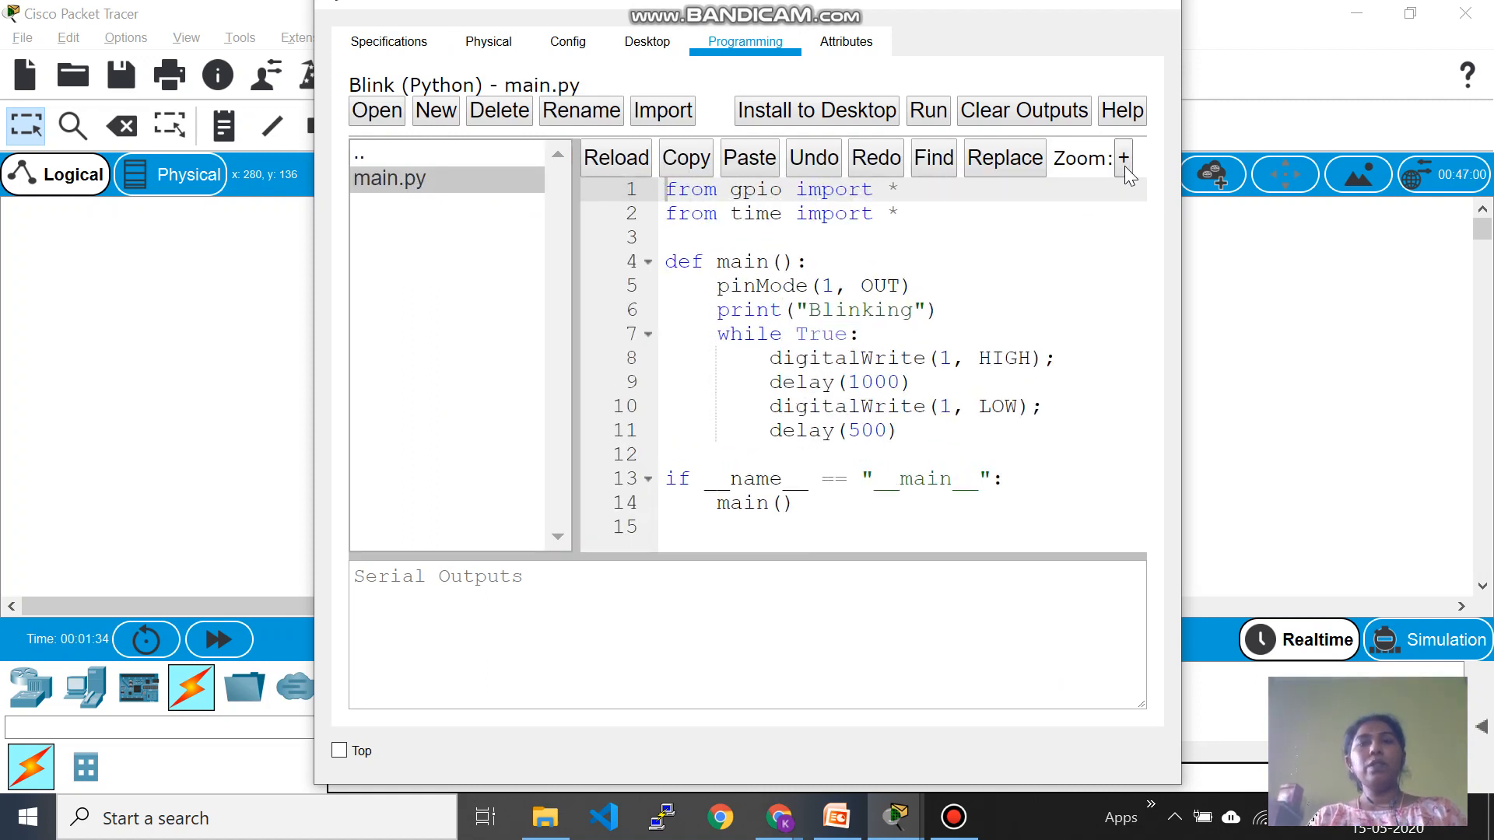
Step: Zoom in on the main.py blink code in the editor
{"action": "left_click", "coordinate": [1122, 157]}
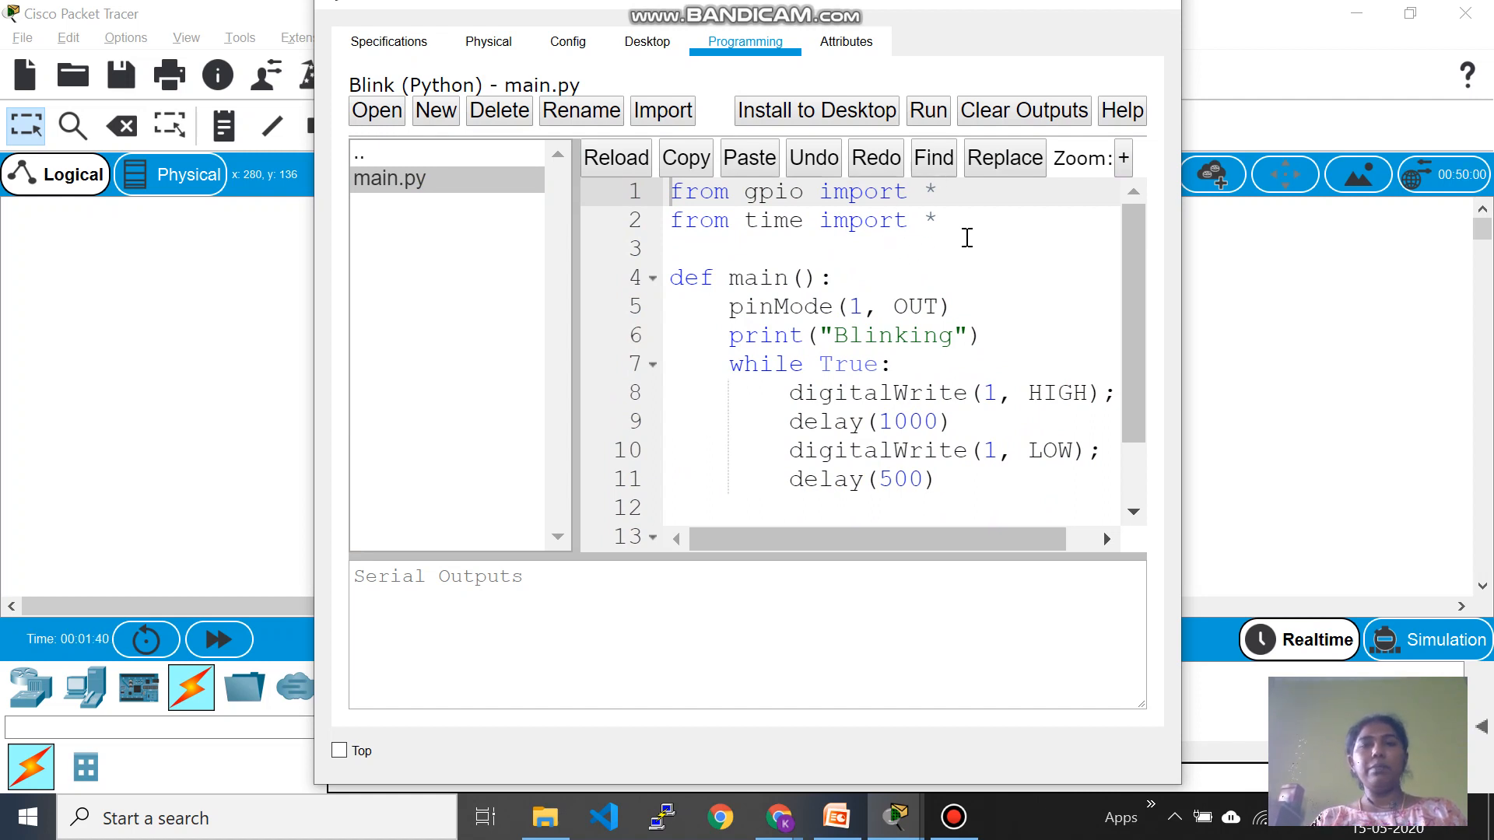
{"action": "mouse_move", "coordinate": [730, 306]}
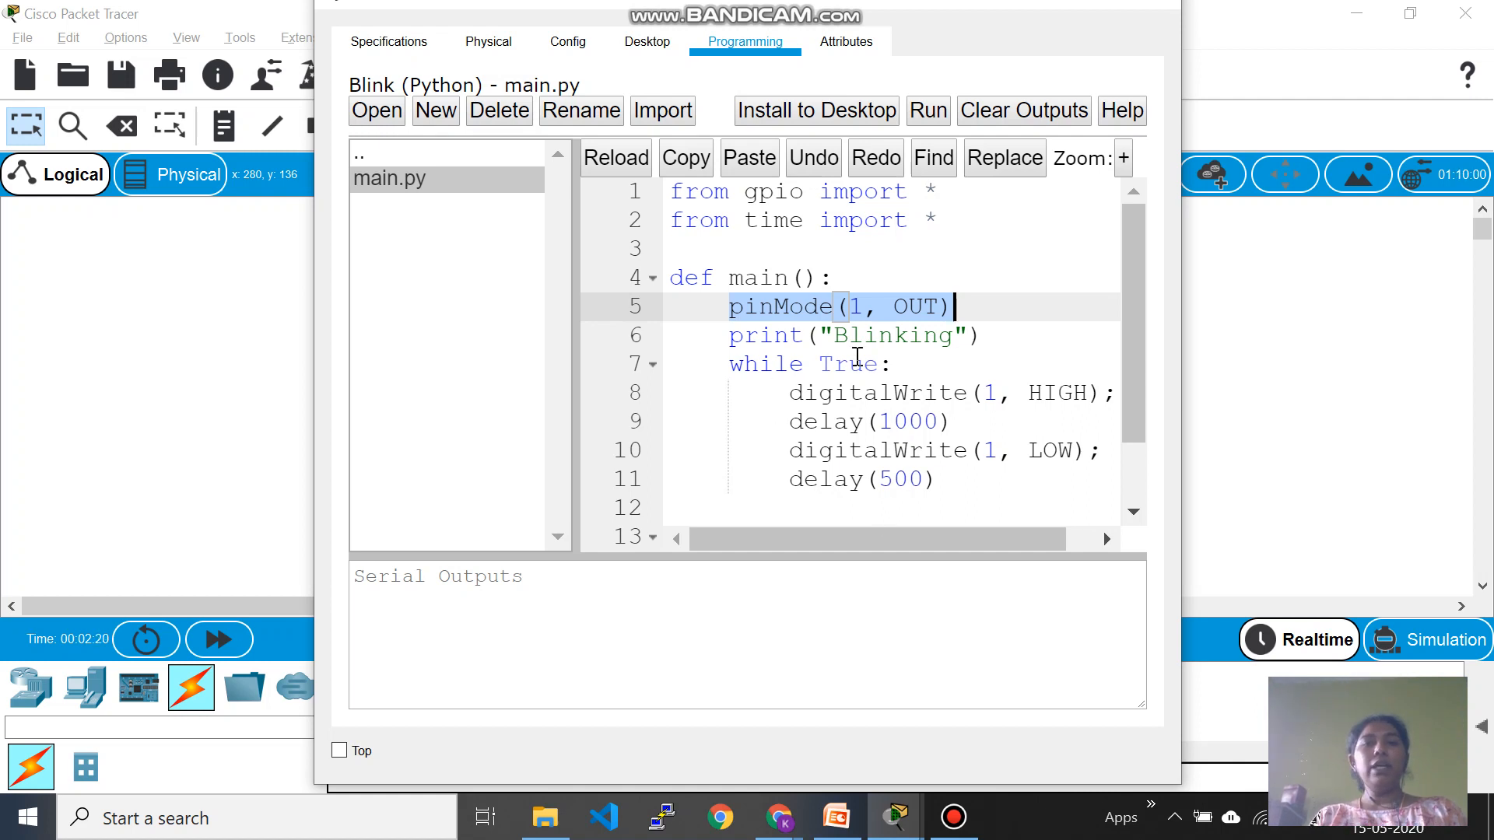
{"action": "mouse_move", "coordinate": [798, 398]}
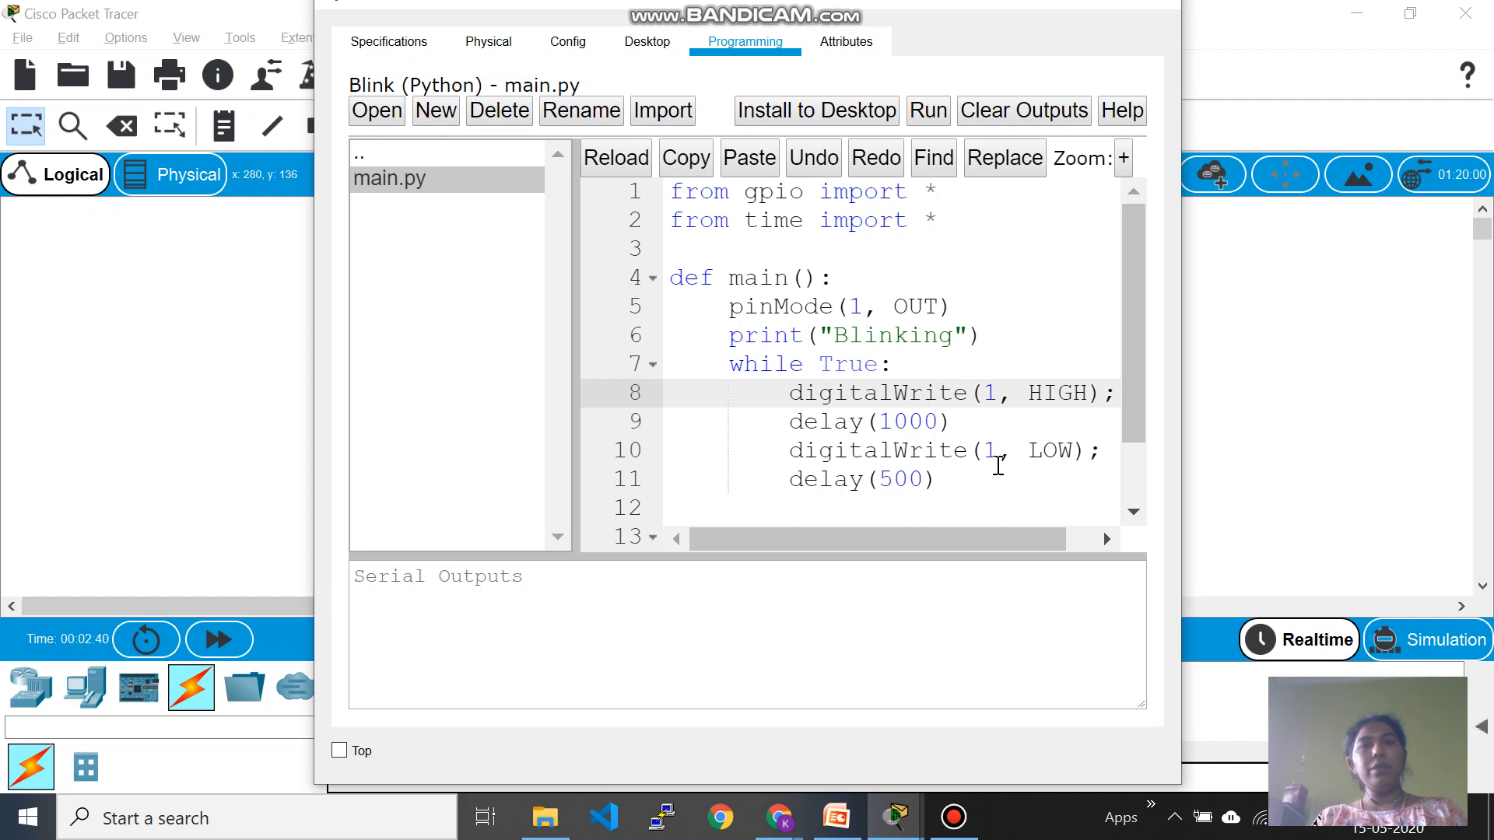
{"action": "mouse_move", "coordinate": [896, 496]}
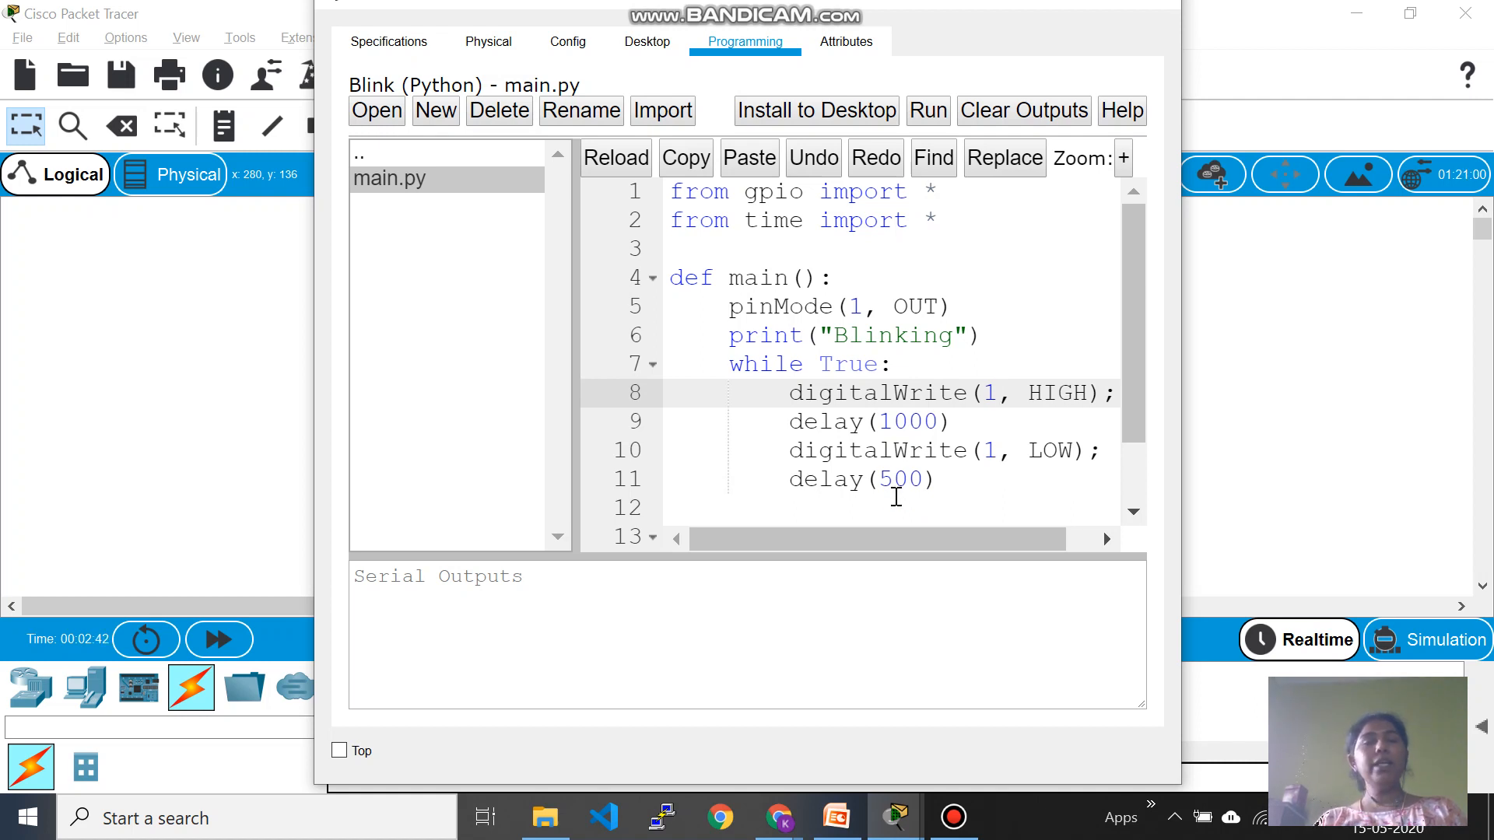
{"action": "mouse_move", "coordinate": [930, 404]}
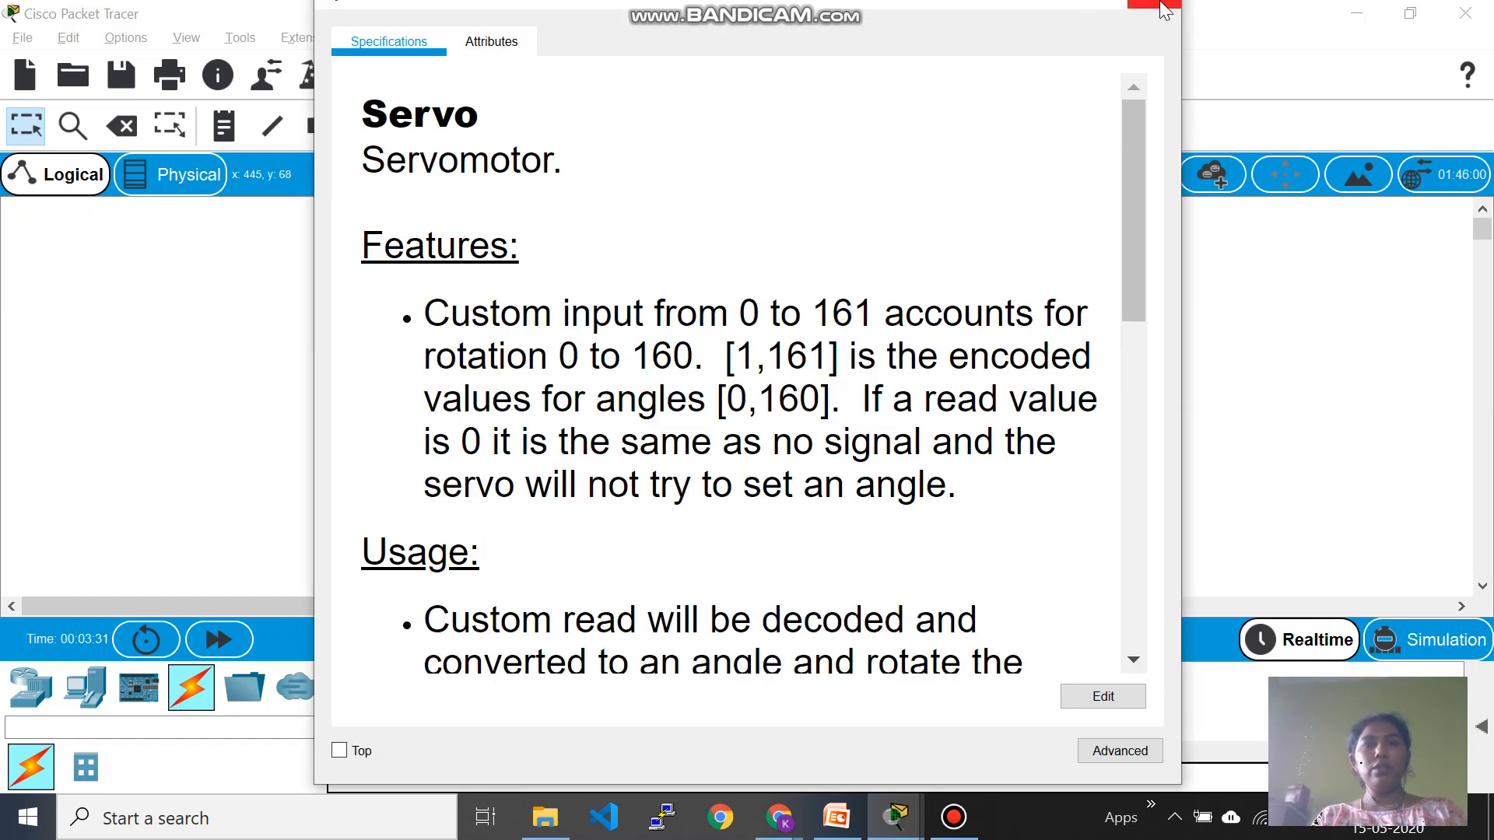
Step: Close the servo's specifications window
{"action": "left_click", "coordinate": [1151, 6]}
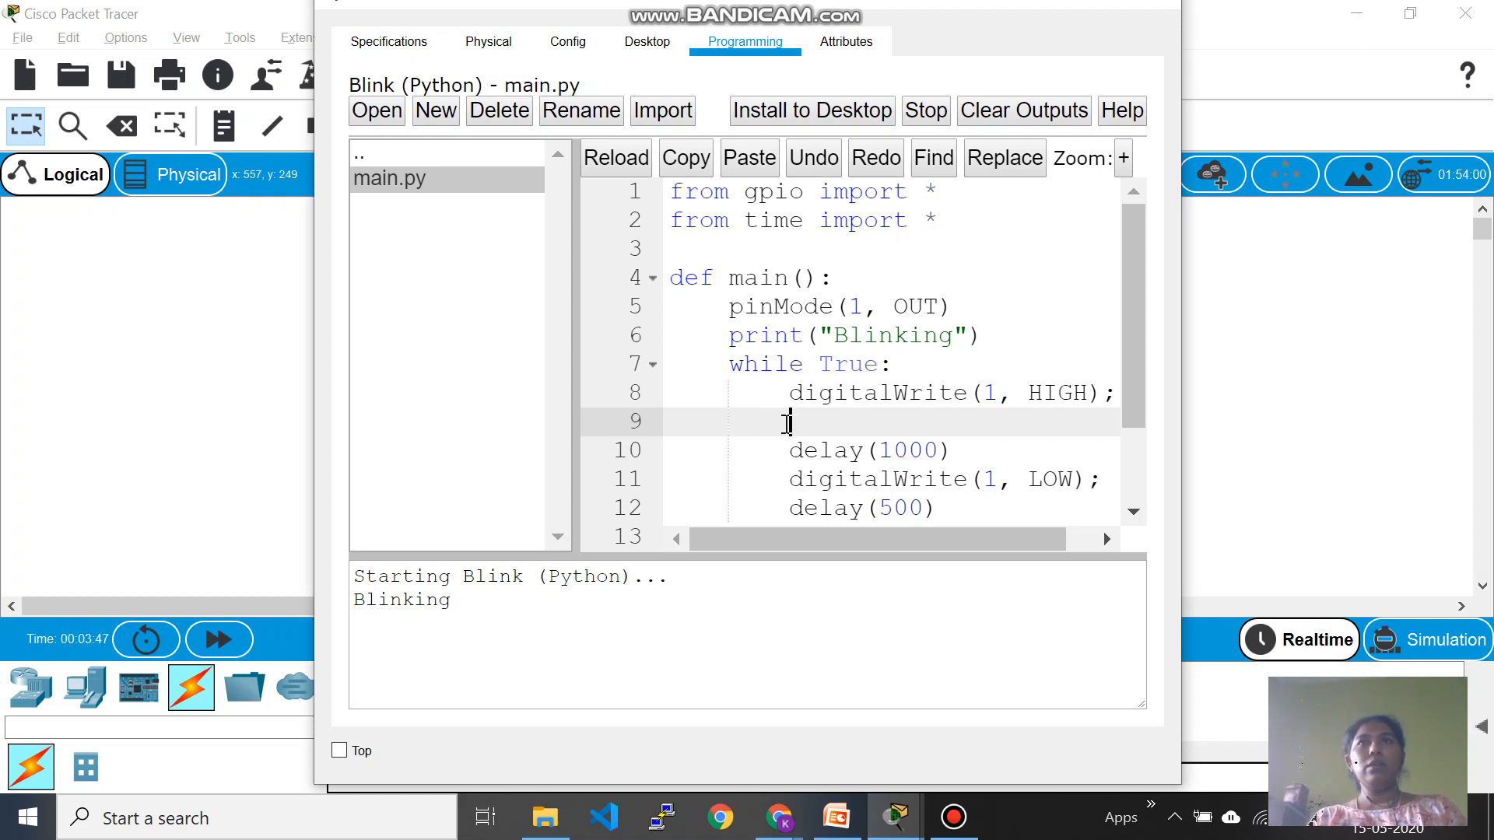
Step: Add customWrite(0,127); after digitalWrite(1, HIGH) in the loop
{"action": "type", "text": "c"}
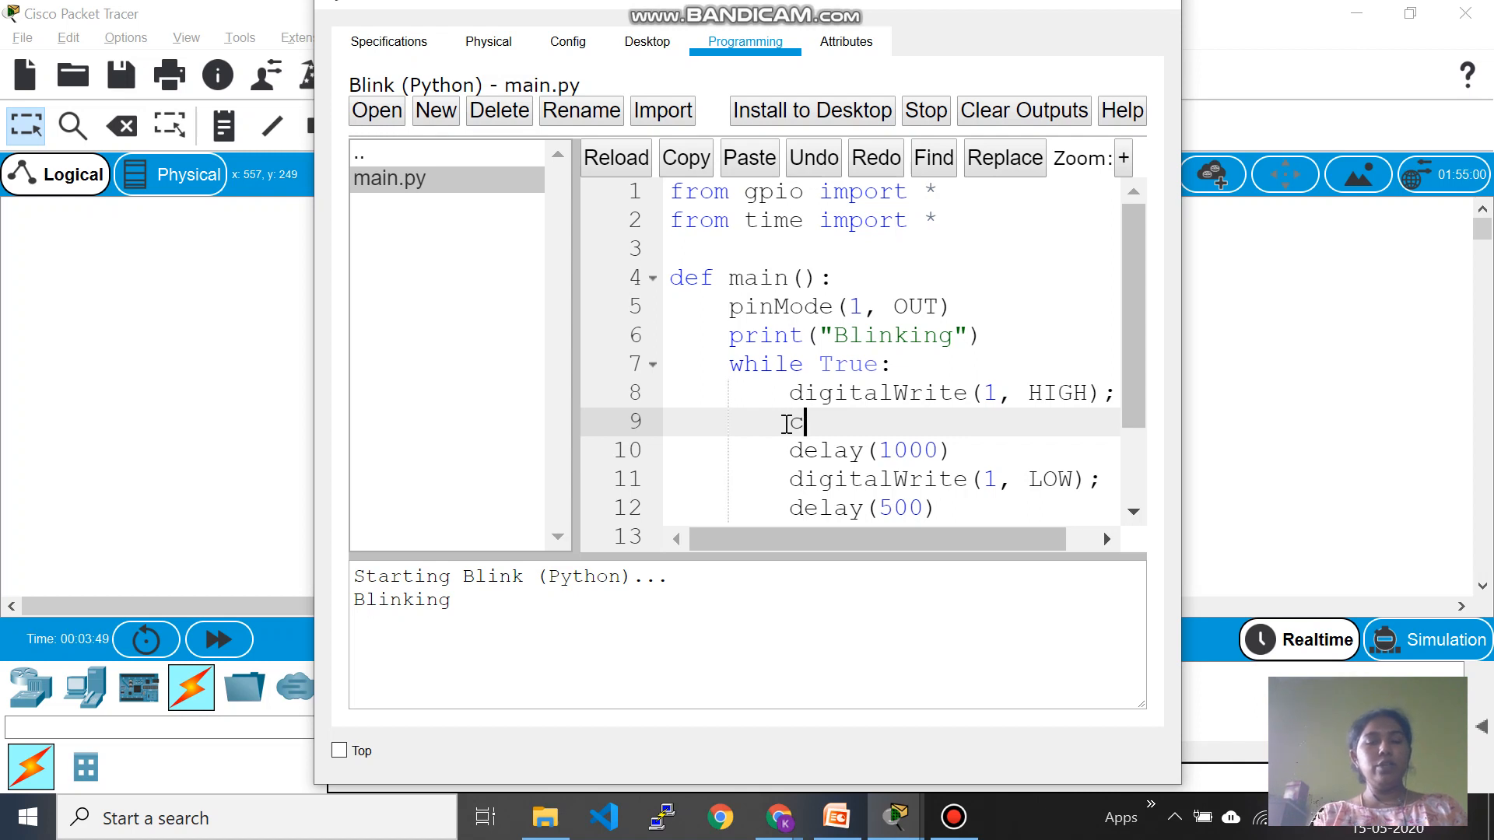
{"action": "type", "text": "ustom"}
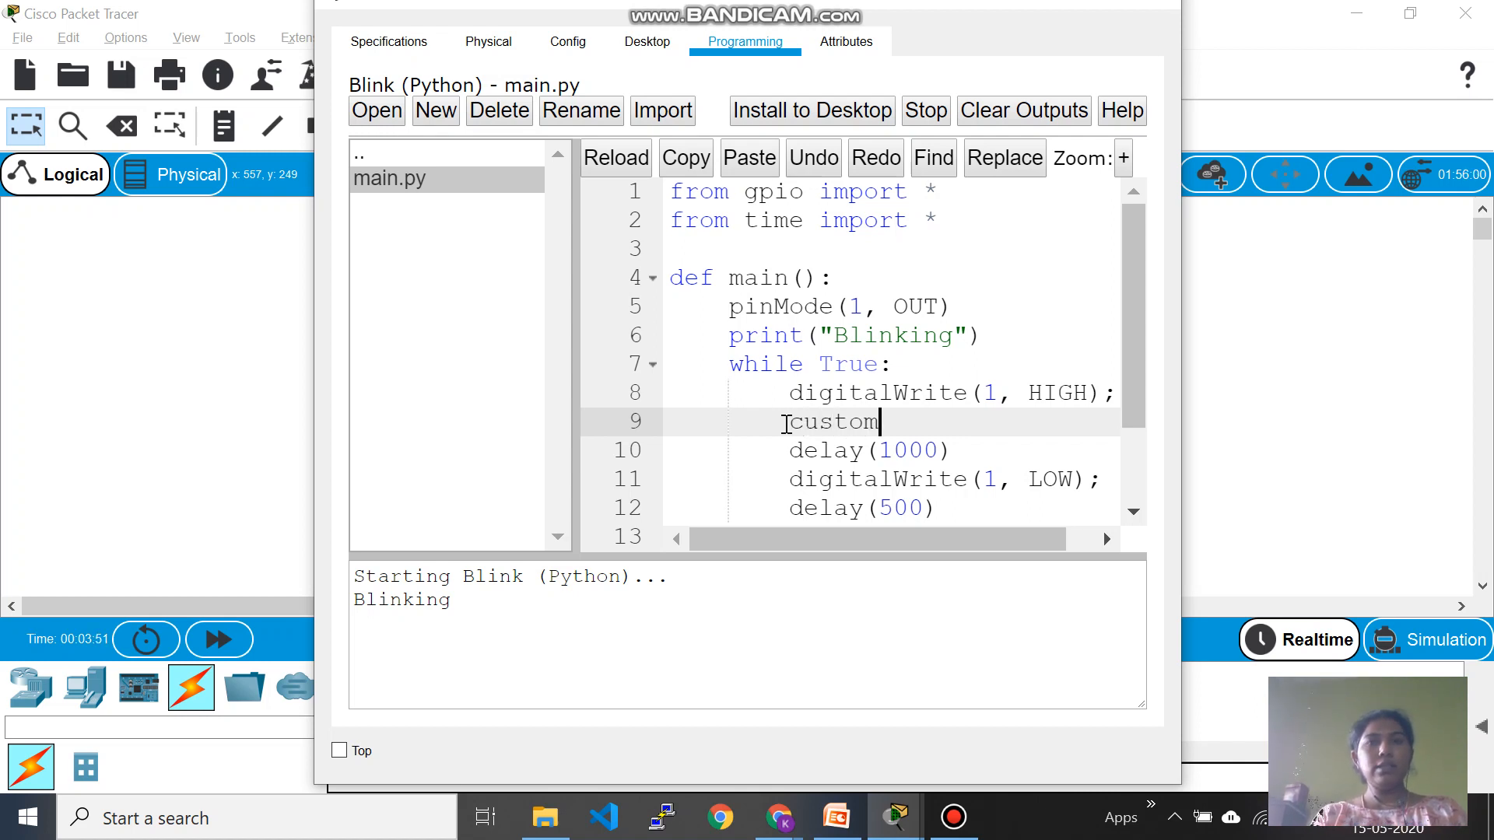
{"action": "type", "text": "Write"}
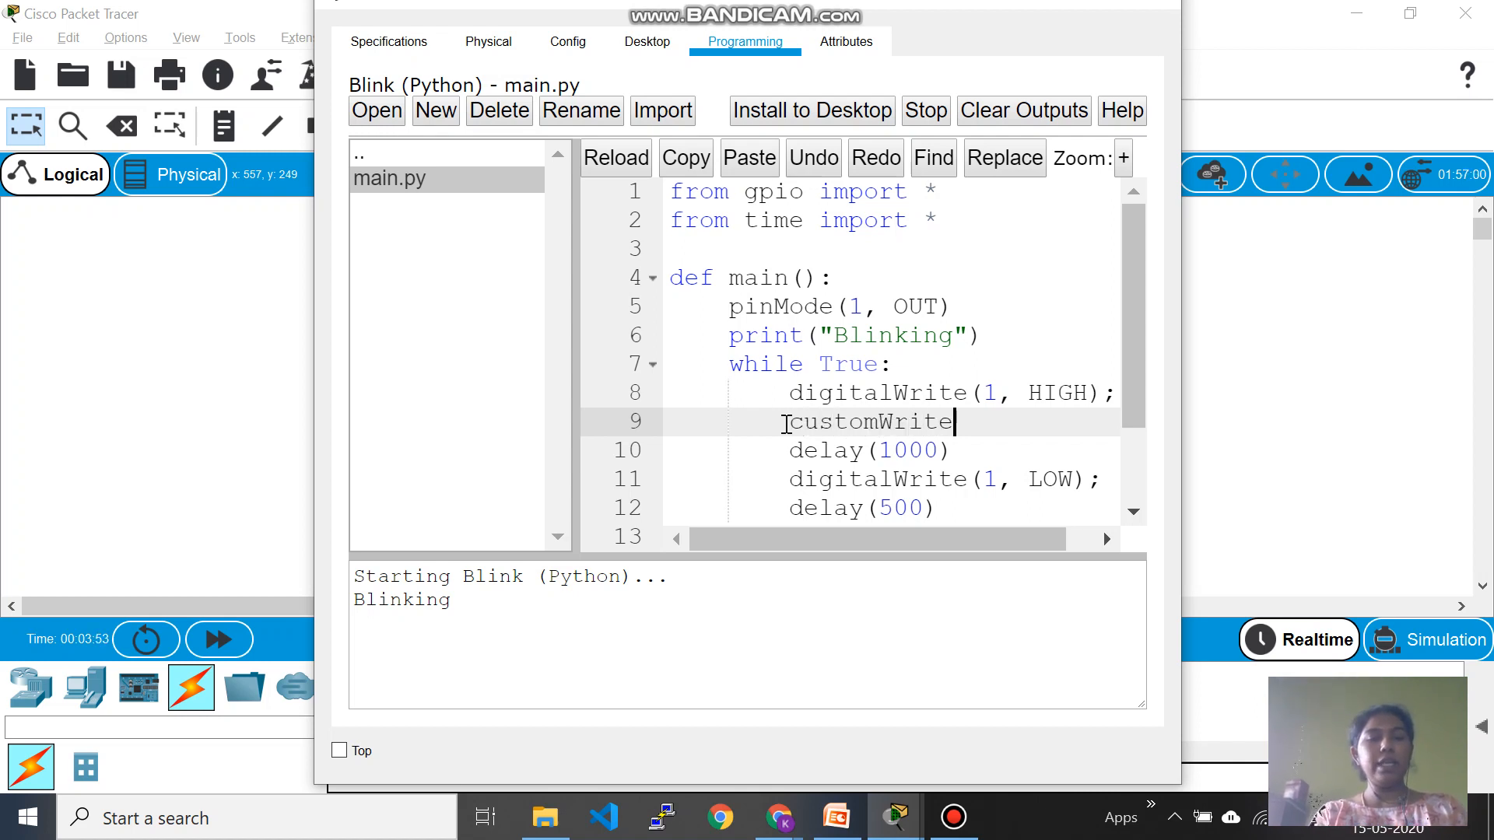
{"action": "type", "text": "("}
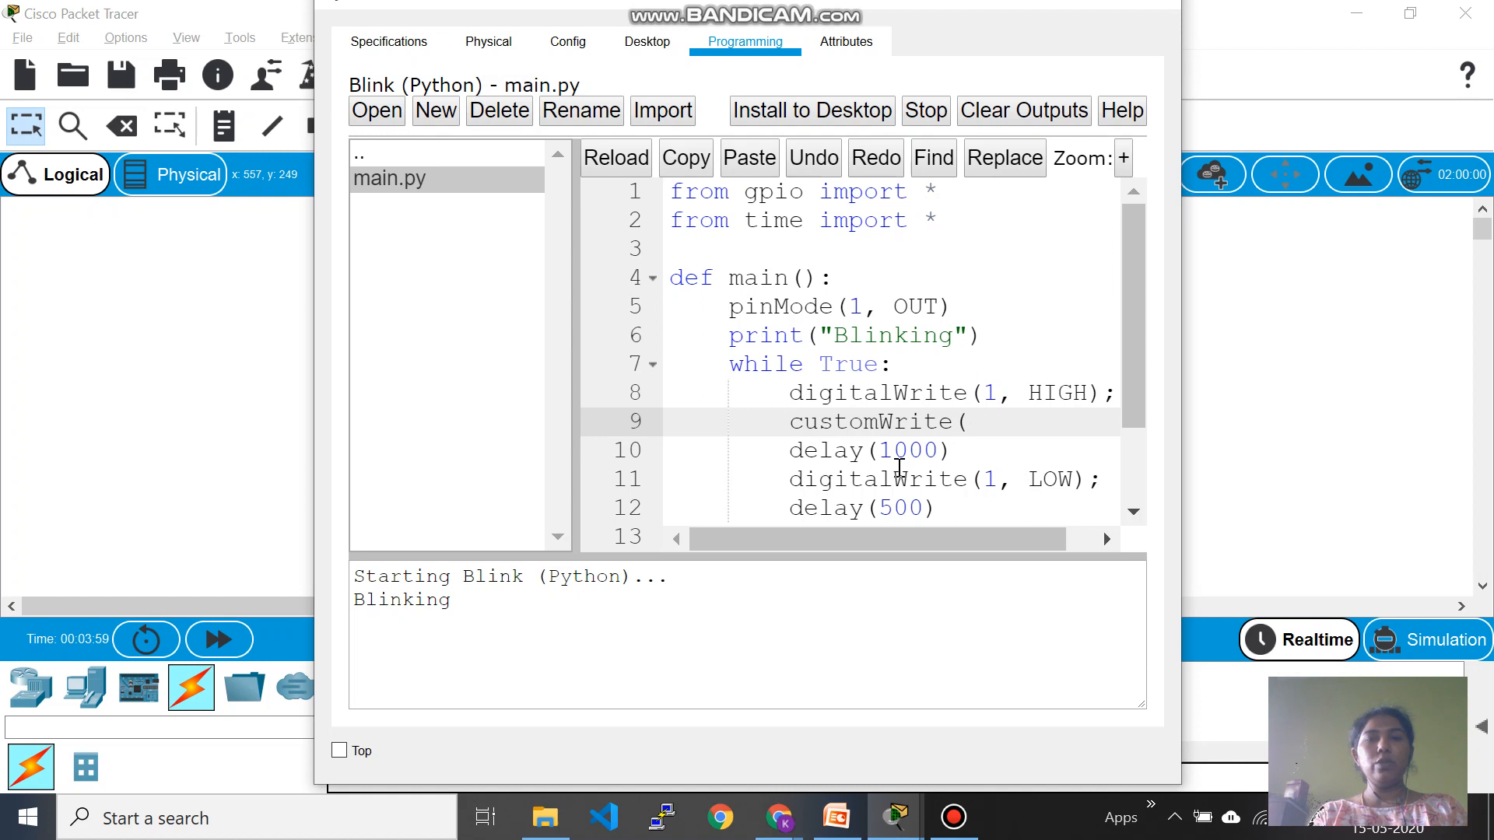
{"action": "type", "text": "0,127"}
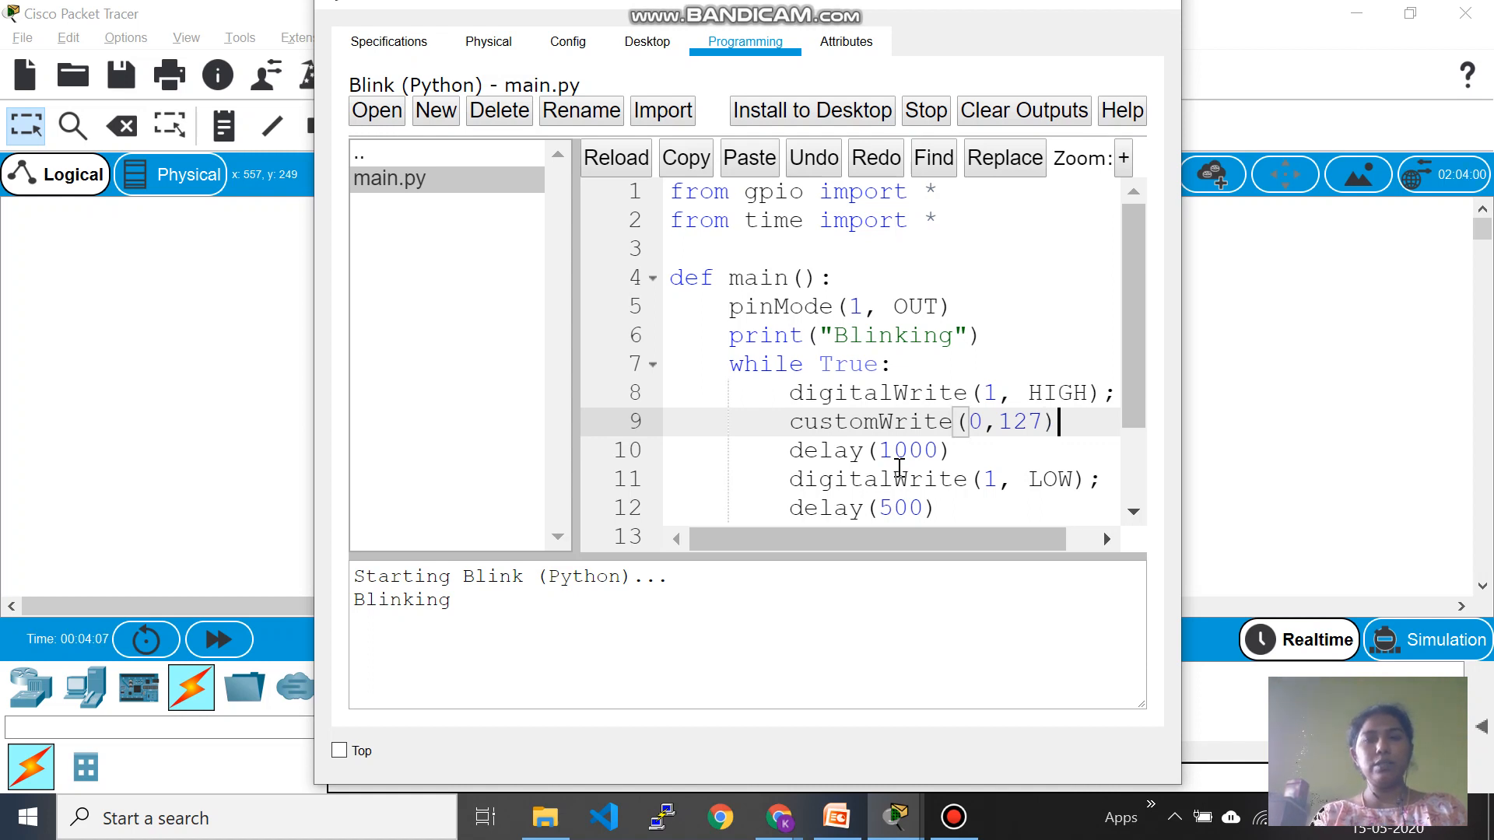
{"action": "type", "text": ";"}
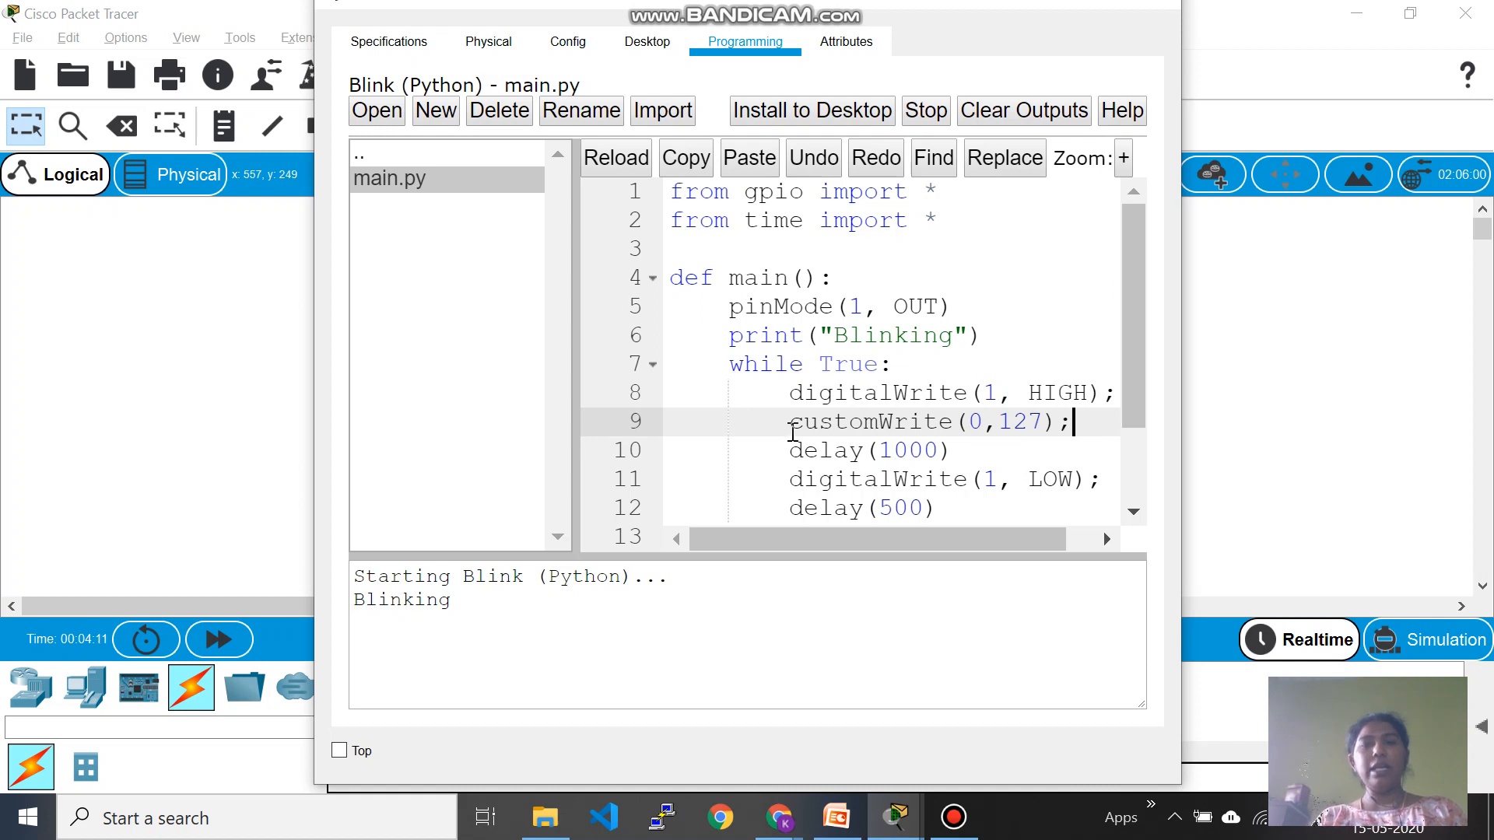
Step: Add customWrite(0,-127); after digitalWrite(1, LOW) in the loop
{"action": "triple_click", "coordinate": [929, 421]}
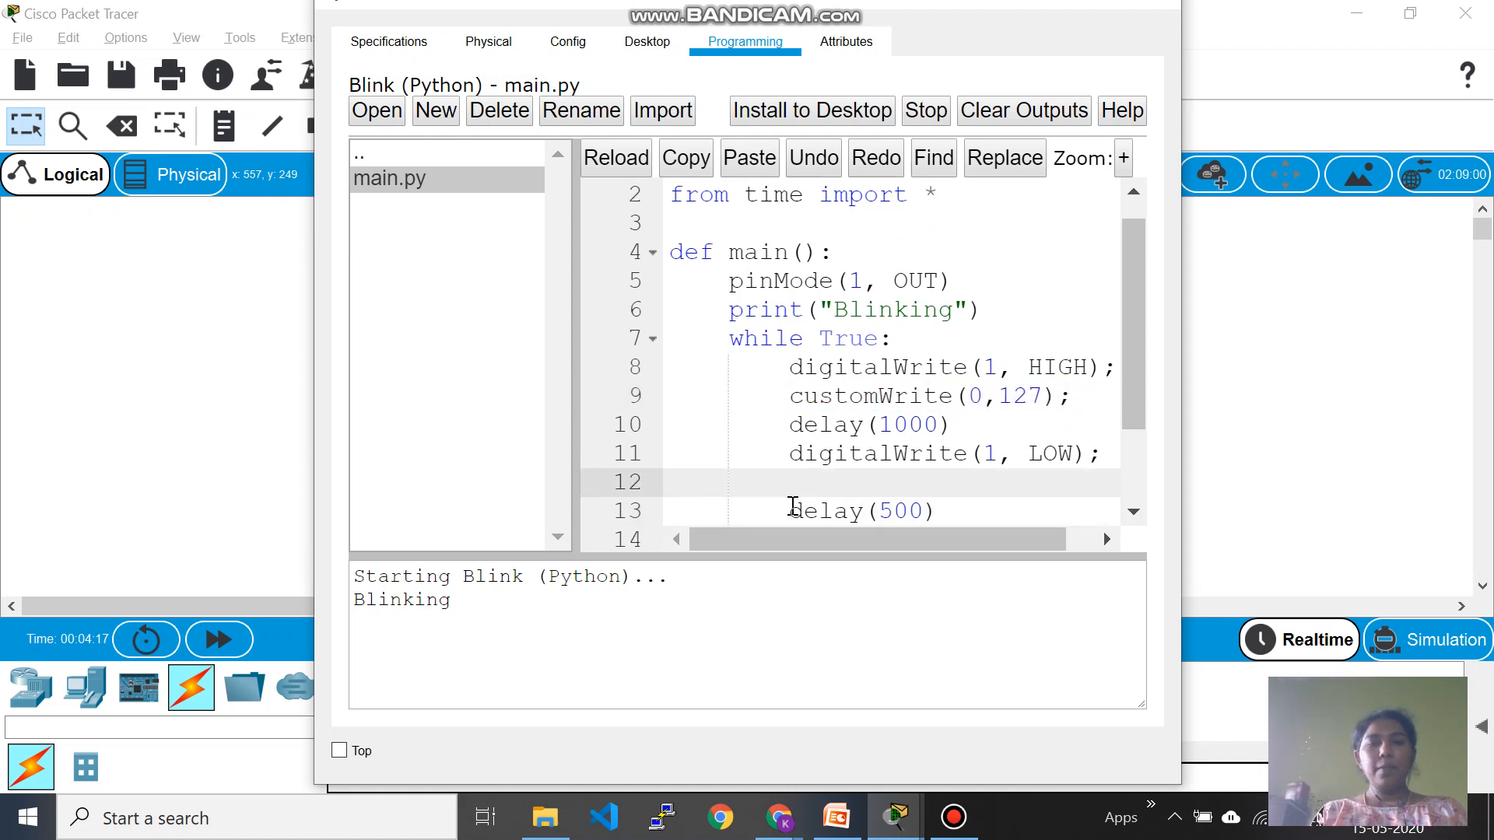
{"action": "type", "text": "customWrite(0,127);"}
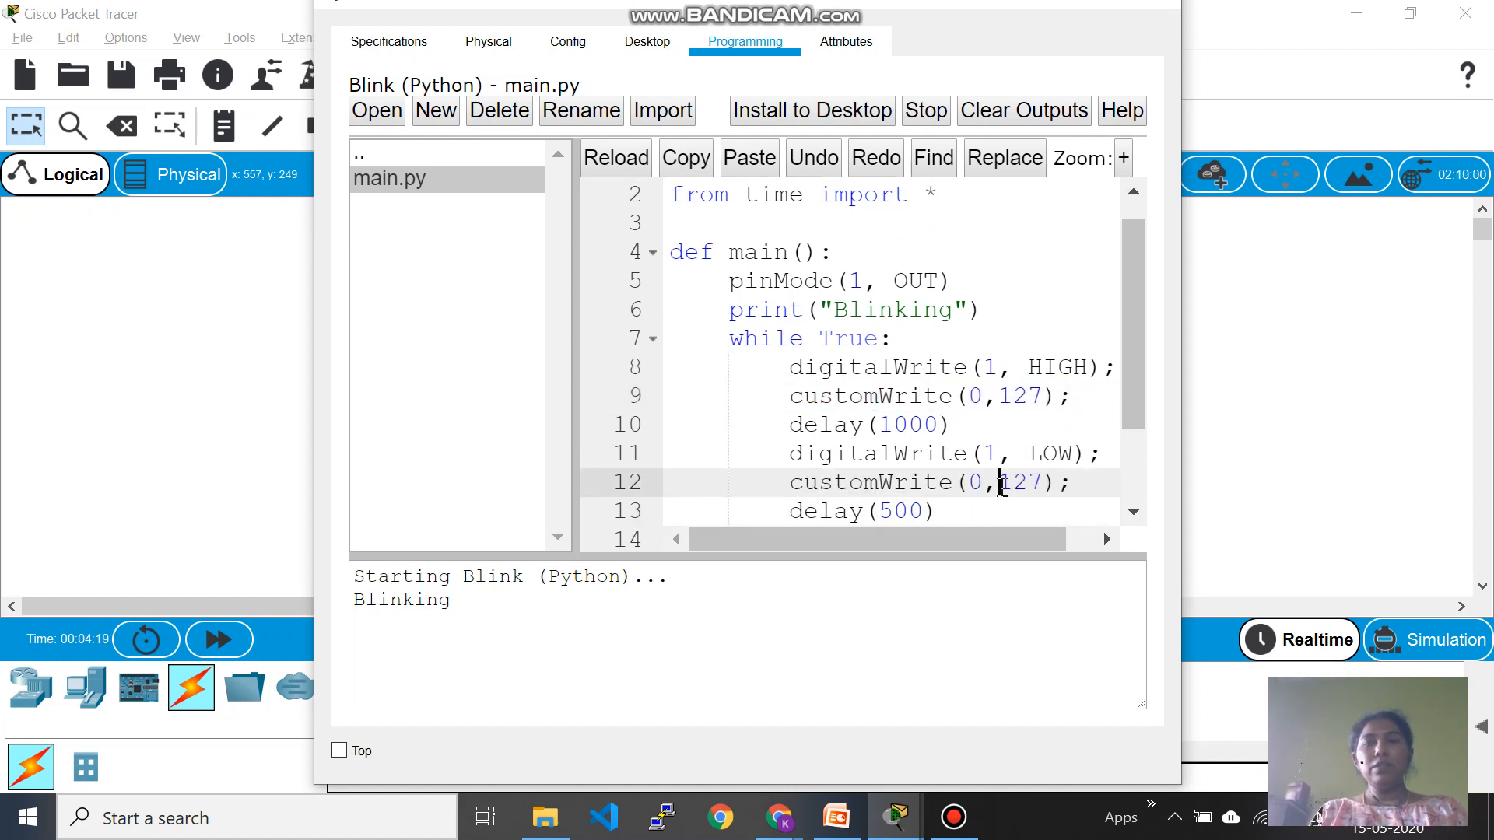
{"action": "type", "text": "-"}
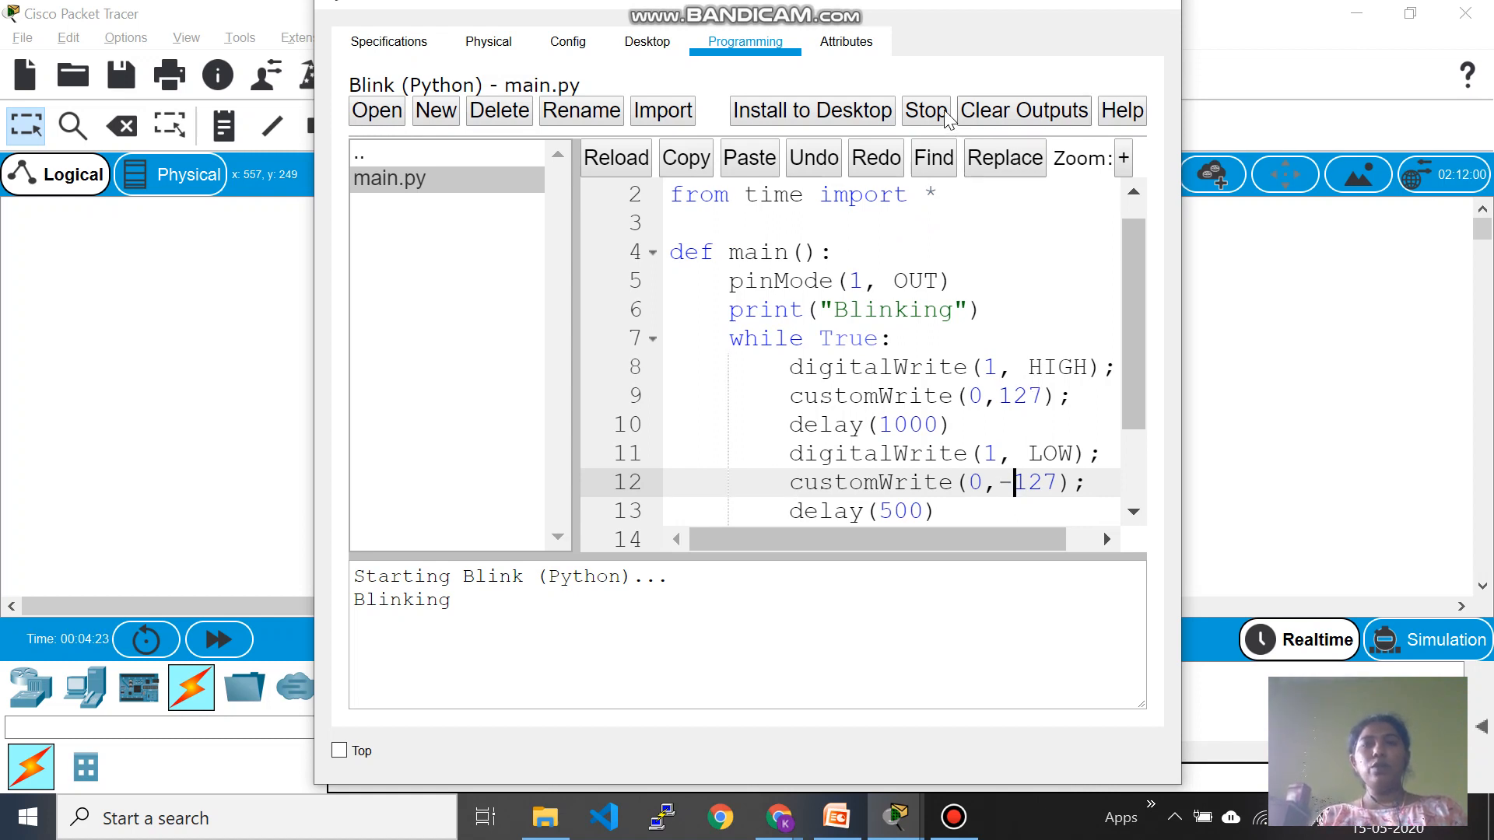
Step: Stop the old script and return to the workspace to watch servo and LED
{"action": "left_click", "coordinate": [924, 110]}
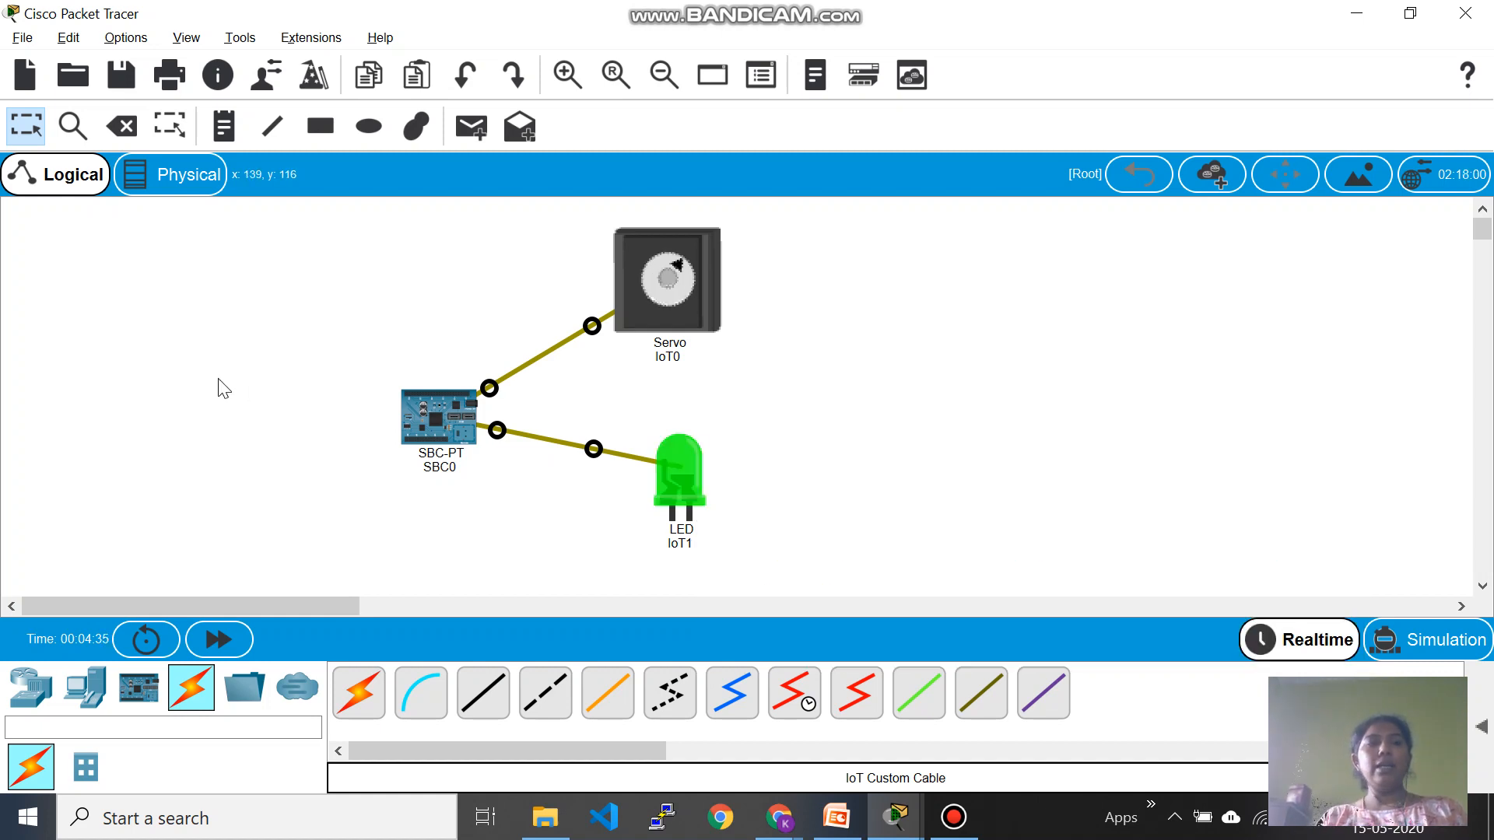
{"action": "mouse_move", "coordinate": [441, 303]}
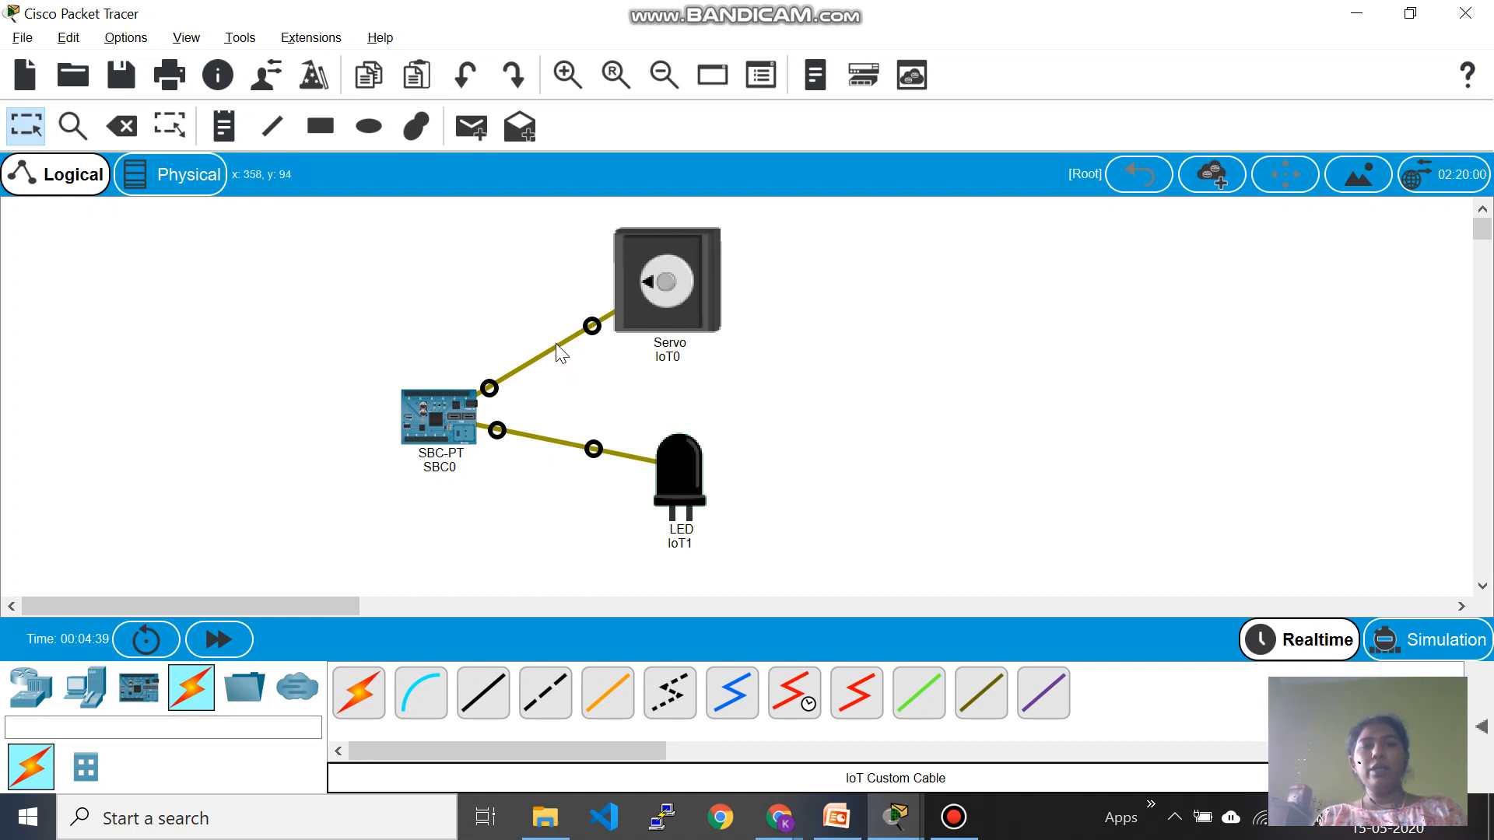
{"action": "left_click", "coordinate": [122, 126]}
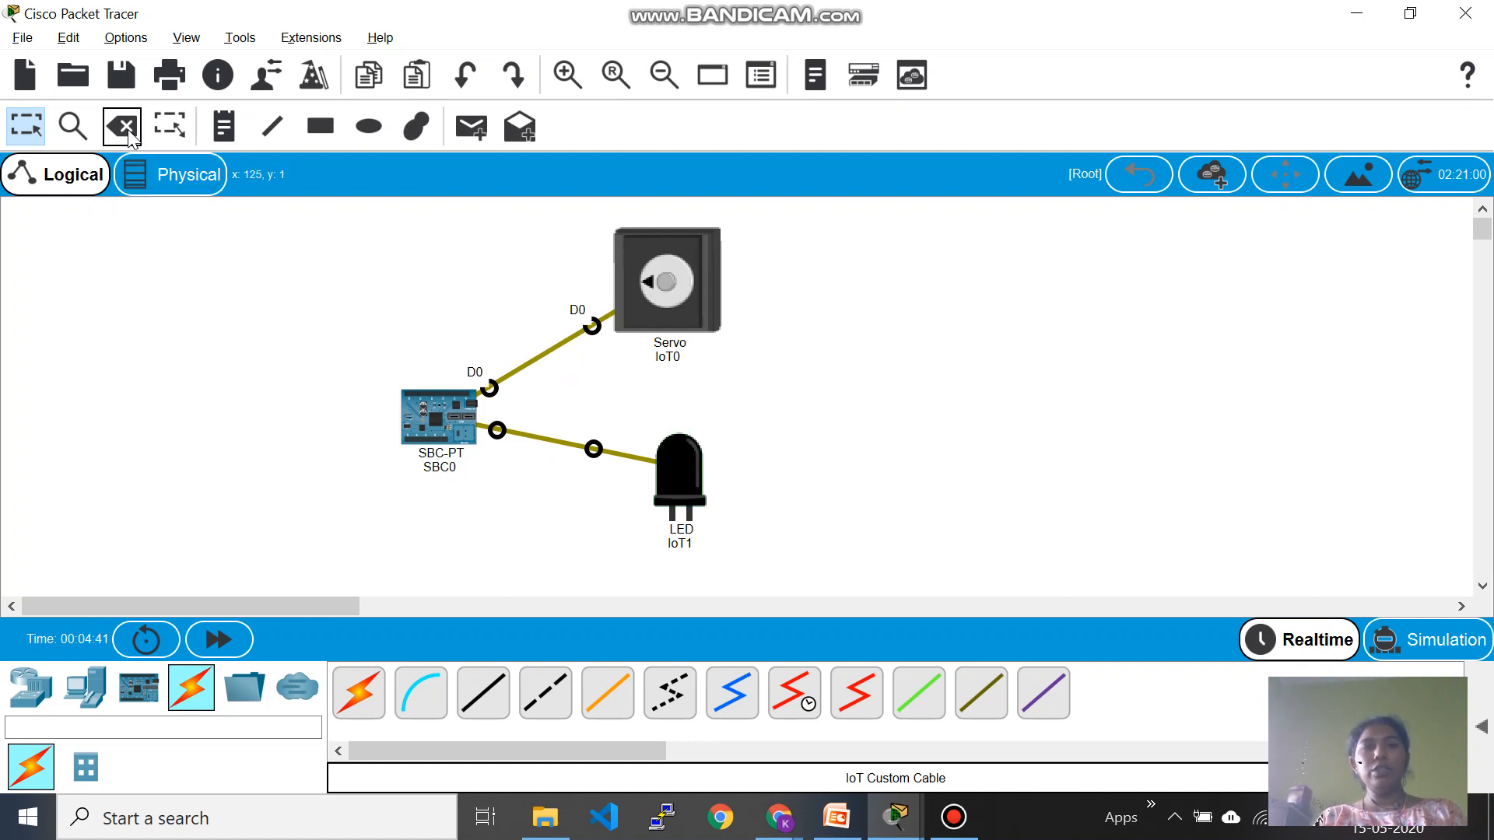
{"action": "mouse_move", "coordinate": [121, 127]}
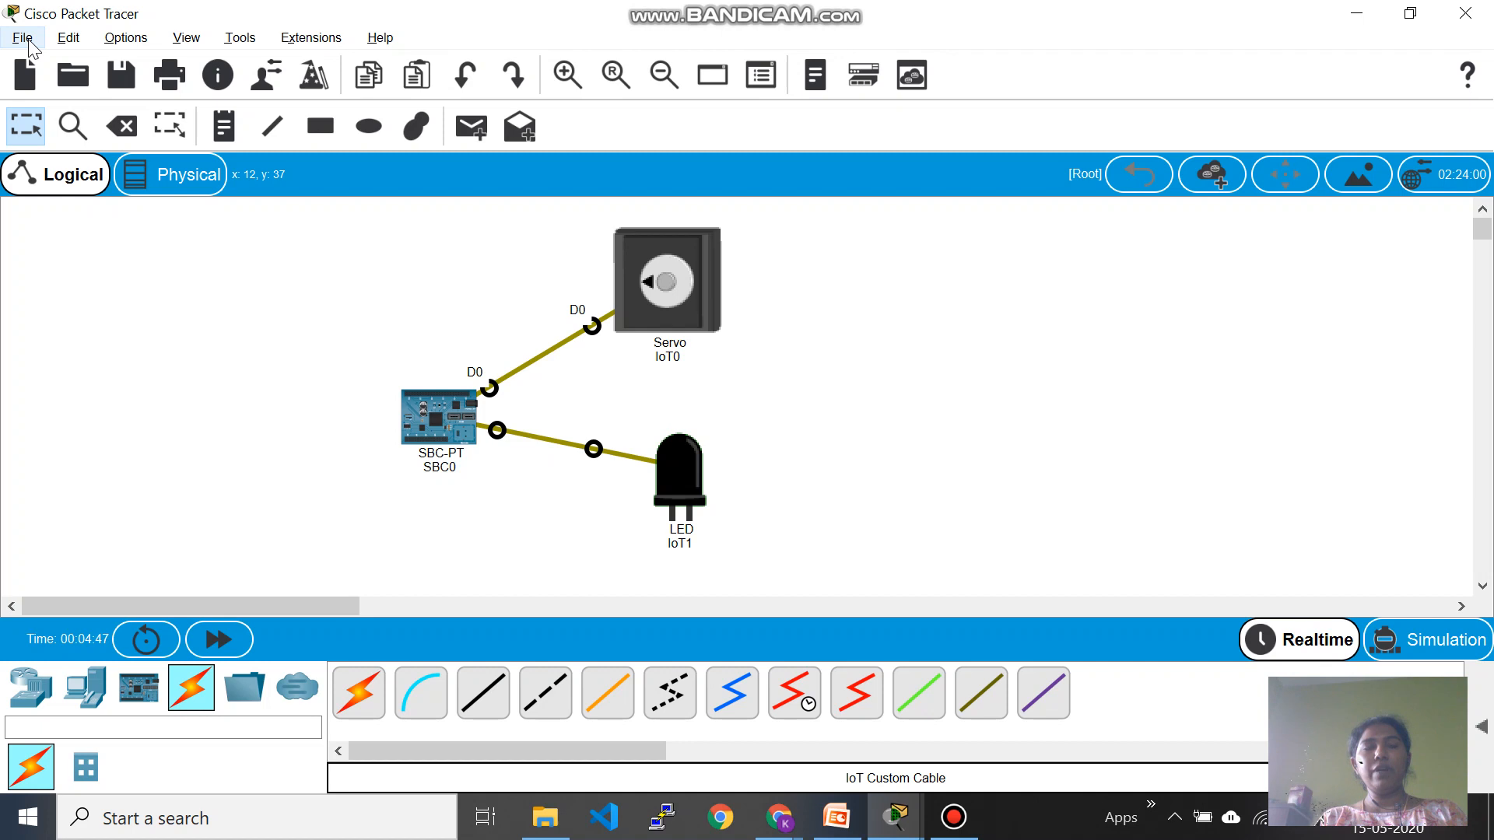
Step: Save the project as 'IOT device Programming' .pkt in the saves folder
{"action": "left_click", "coordinate": [21, 38]}
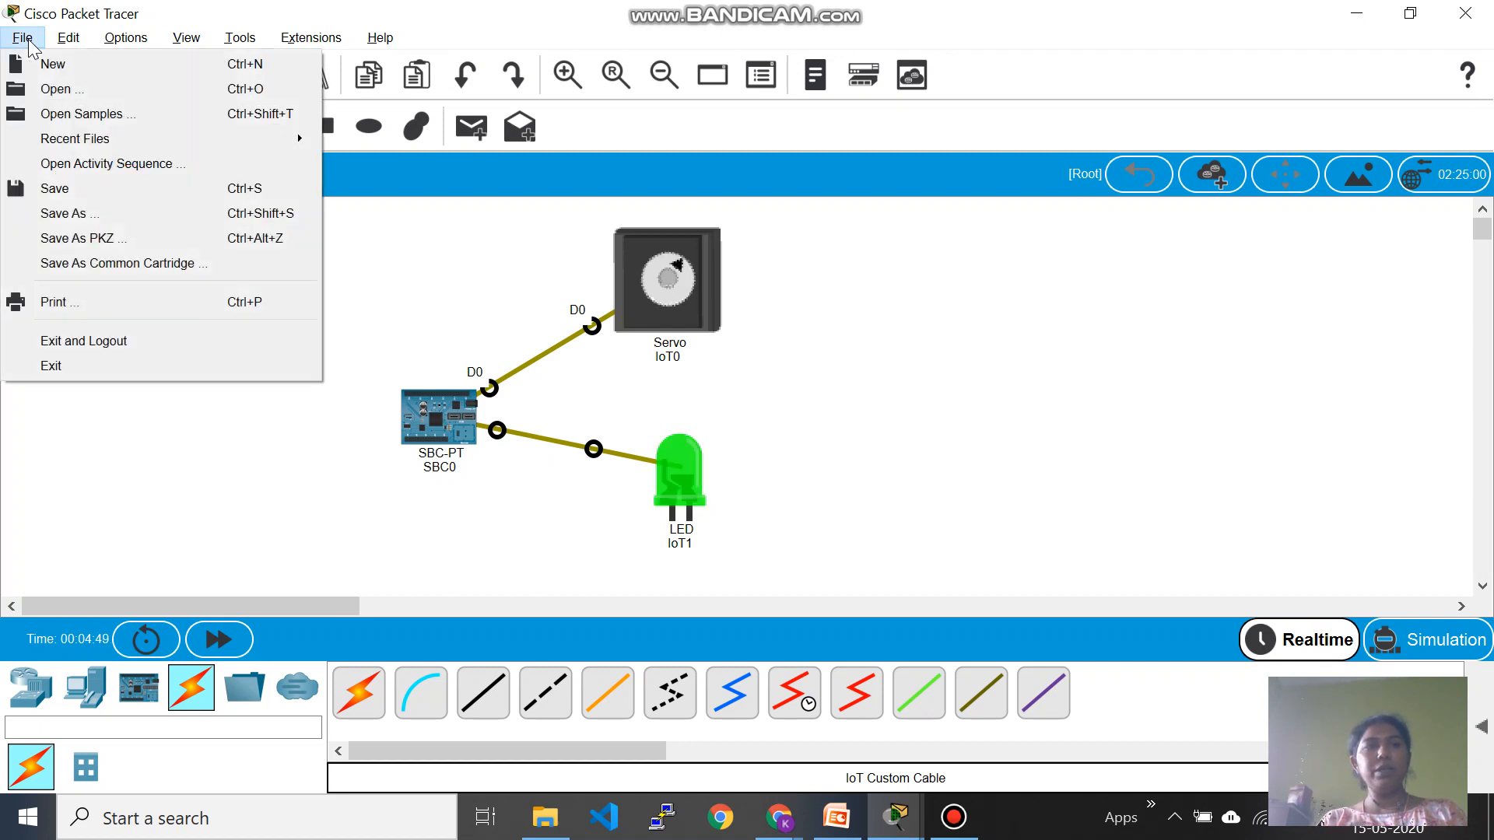
{"action": "mouse_move", "coordinate": [64, 214]}
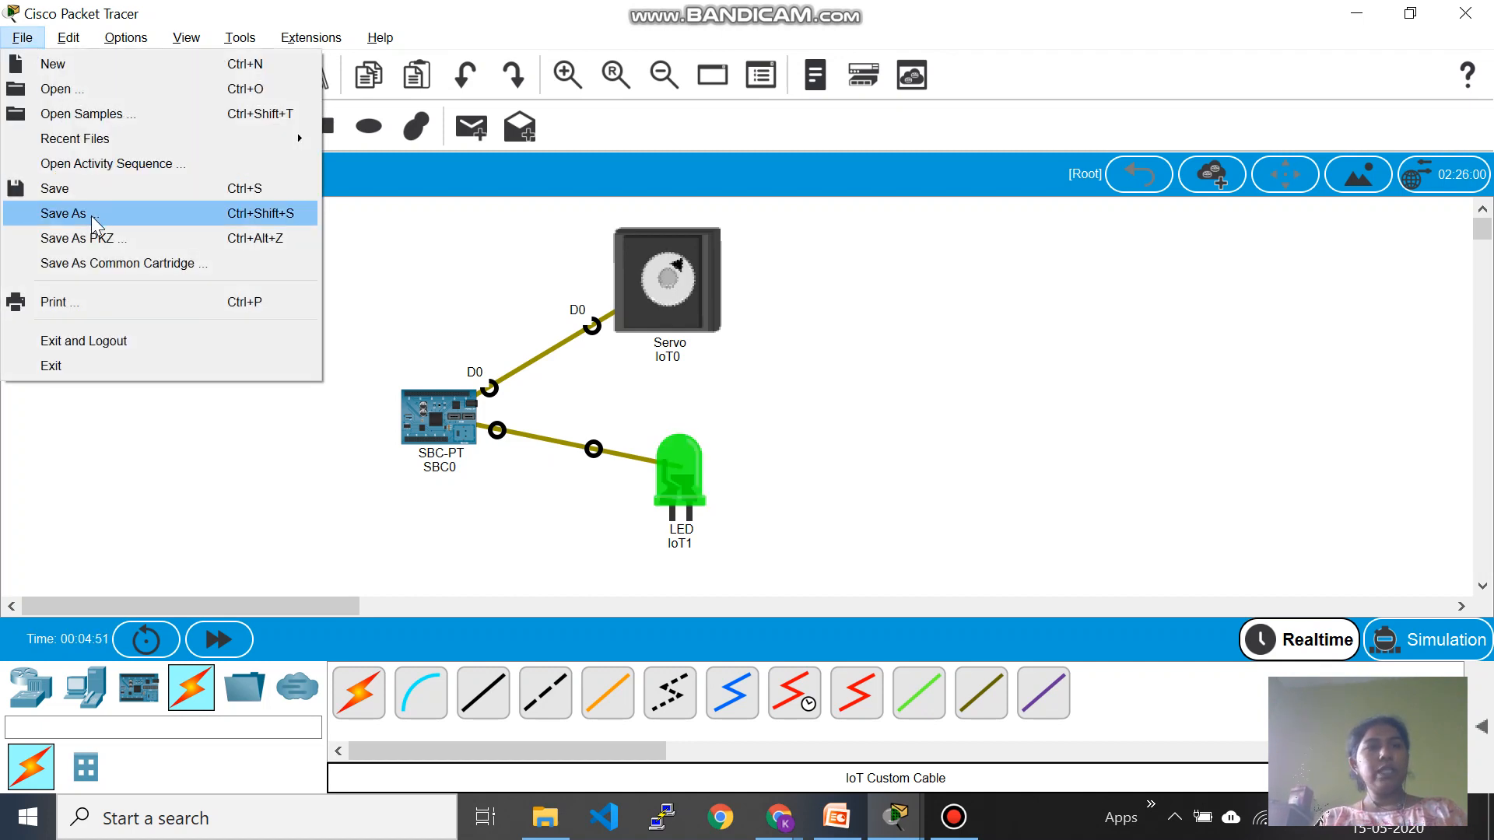
{"action": "left_click", "coordinate": [63, 213]}
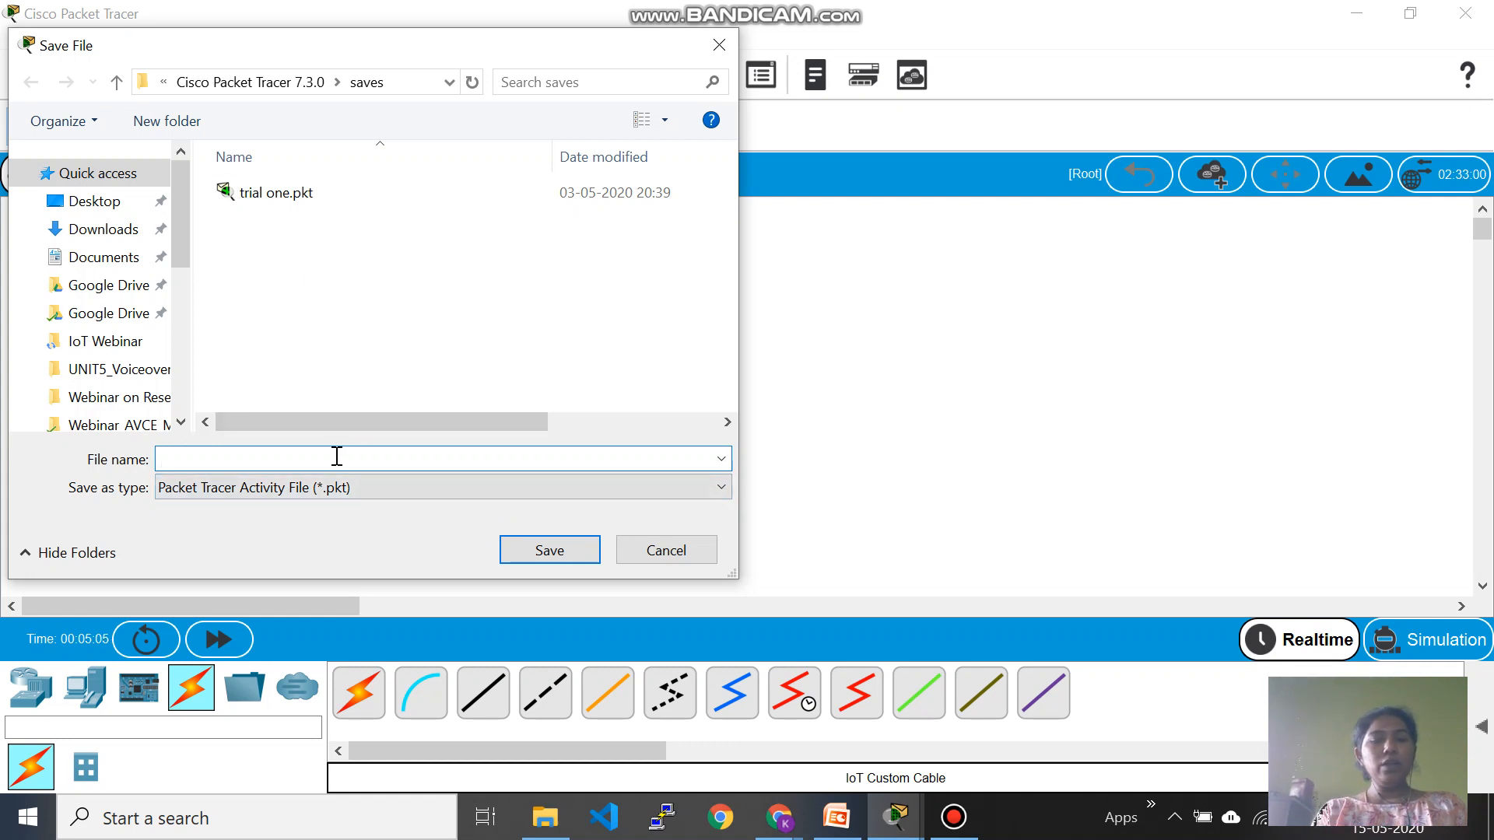
{"action": "type", "text": "IOT device"}
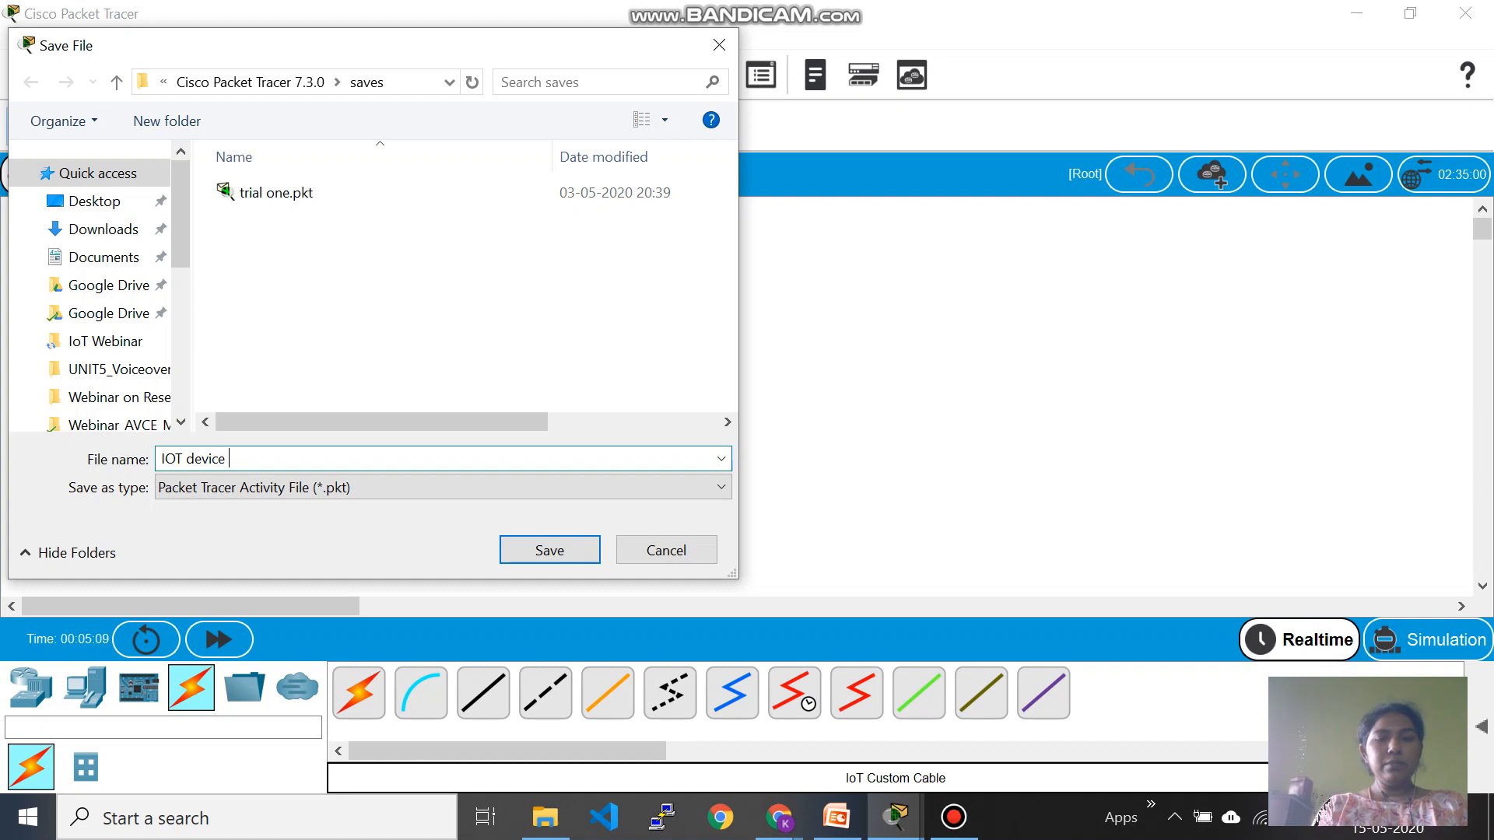
{"action": "type", "text": "Programm"}
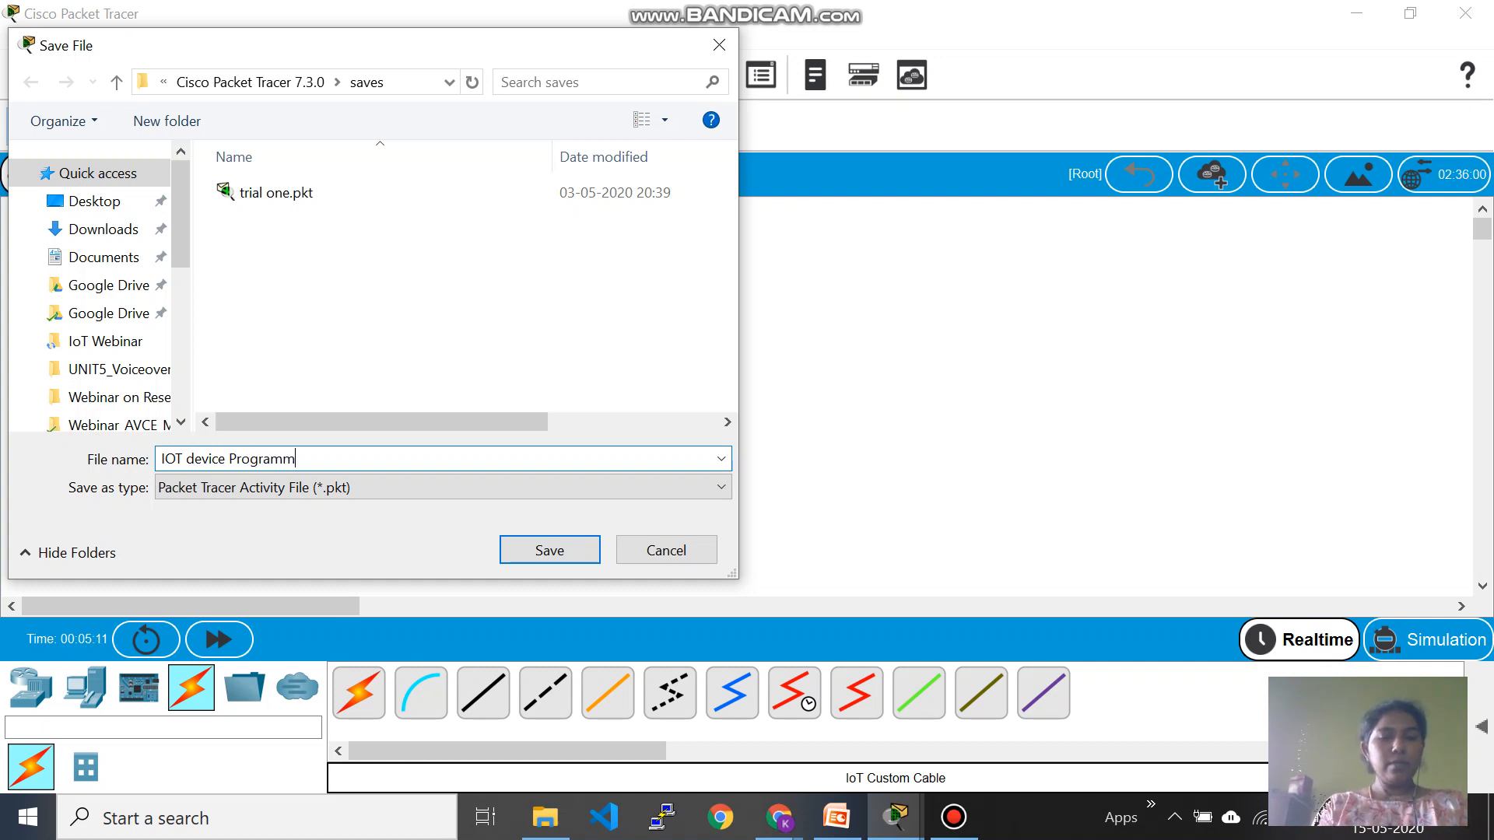
{"action": "left_click", "coordinate": [548, 551]}
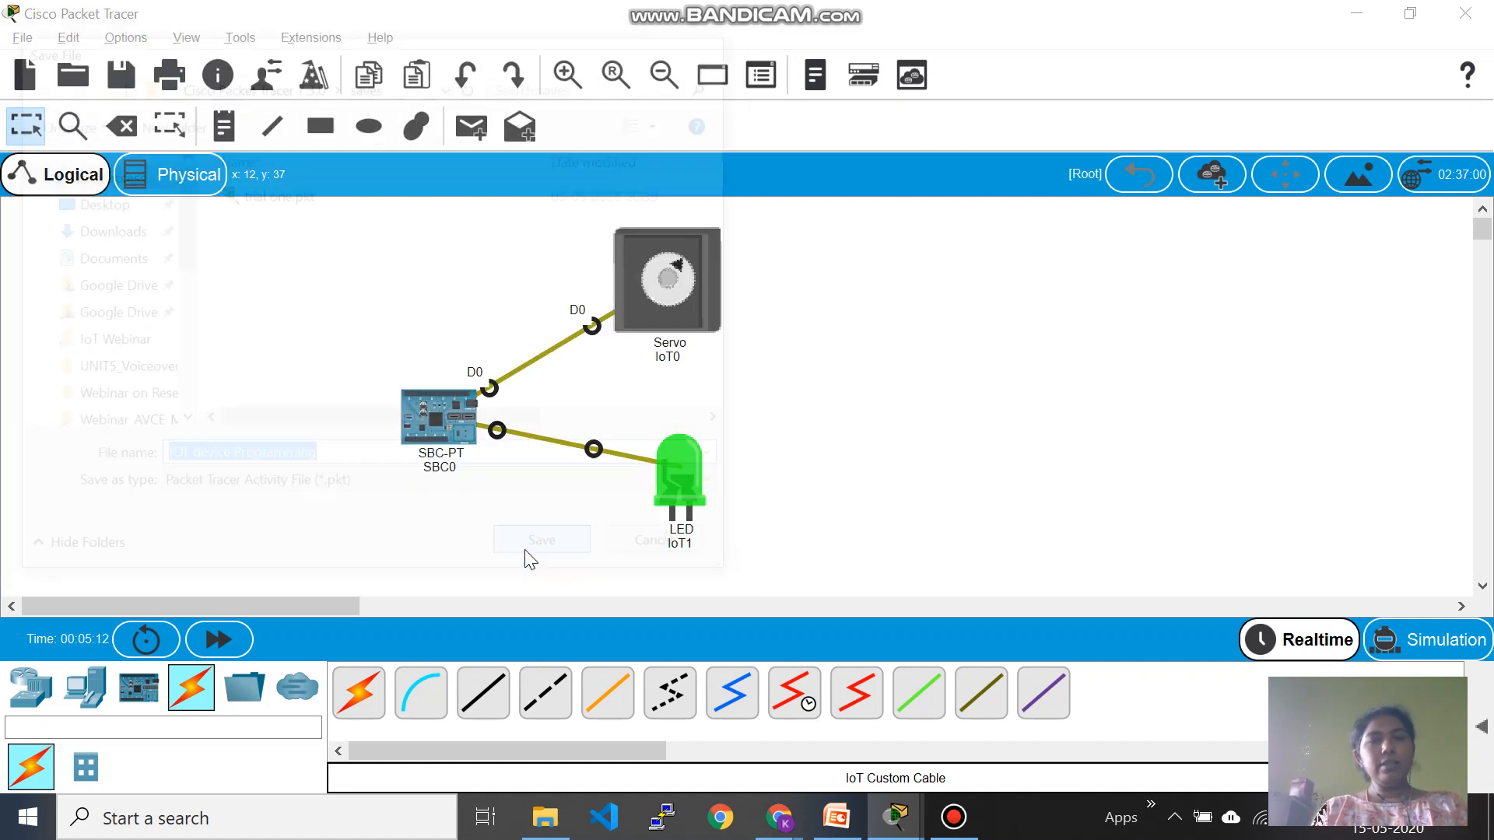
{"action": "left_click", "coordinate": [541, 540]}
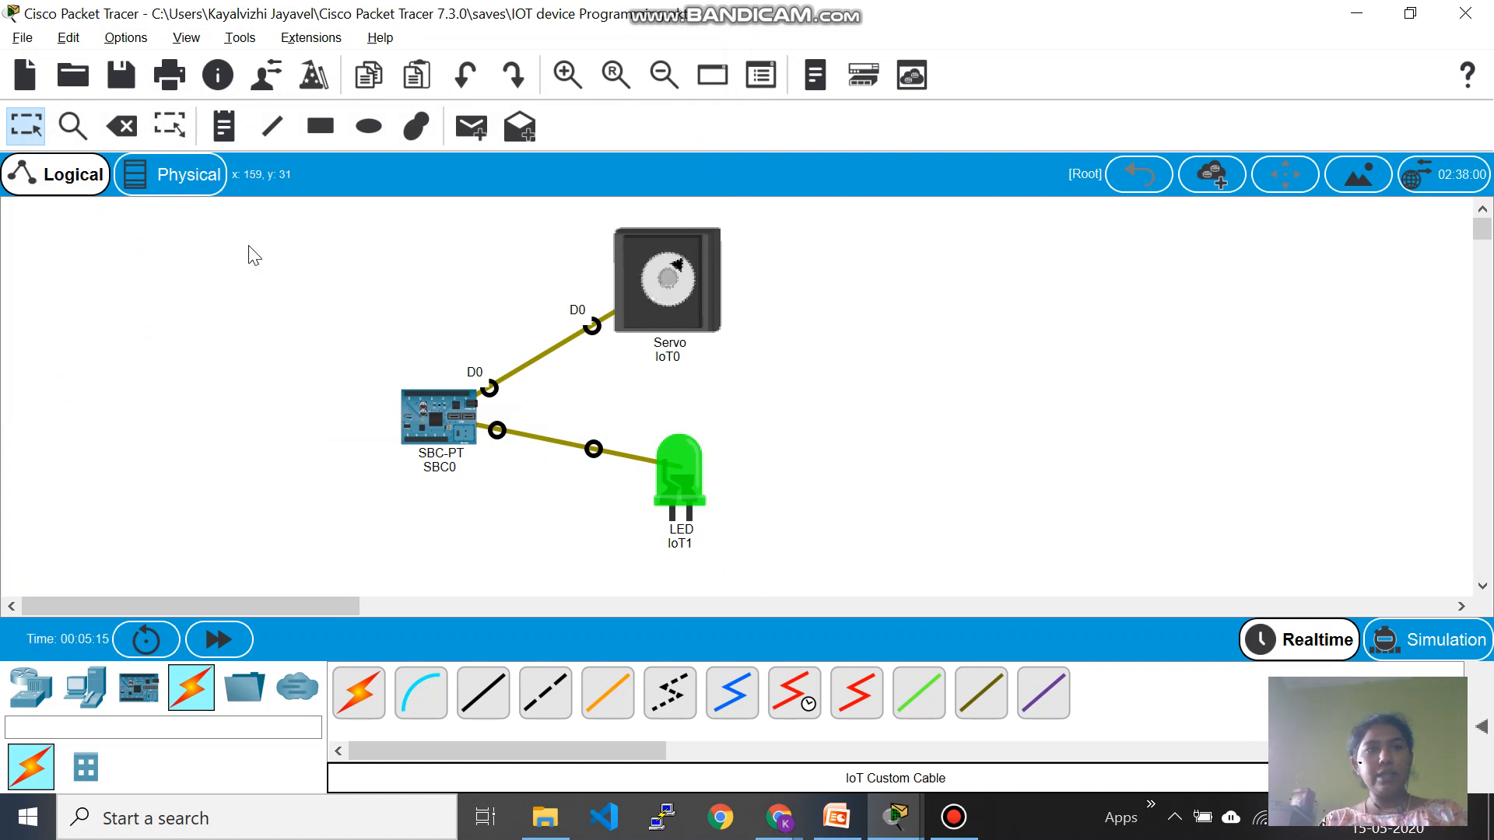